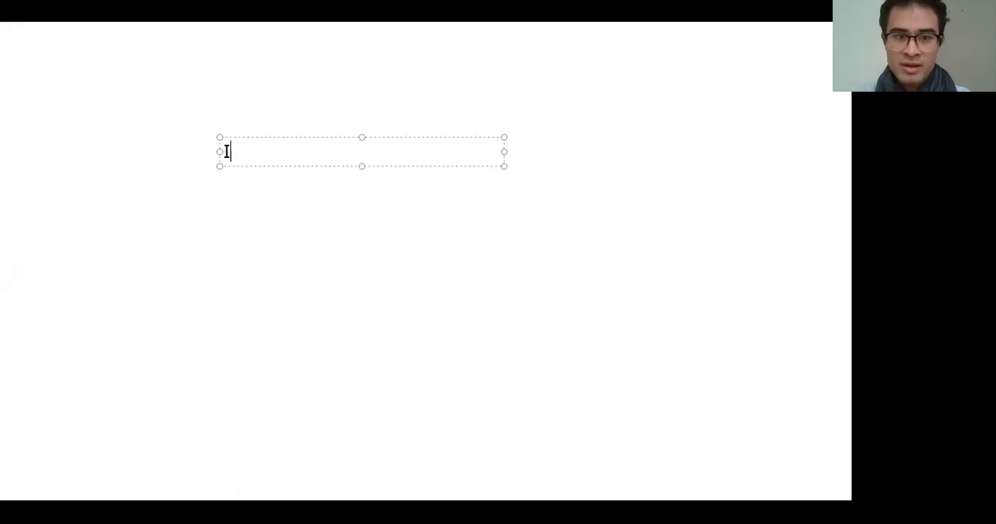
- Type the outline's first item 'I. Intro' and add a dash after it
{"action": "type", "text": "I. Intro"}
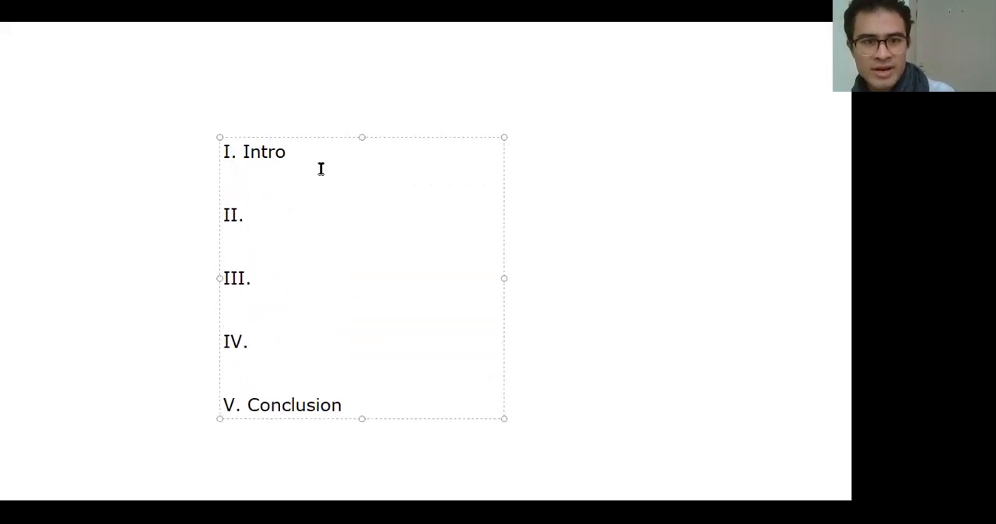
{"action": "type", "text": "-"}
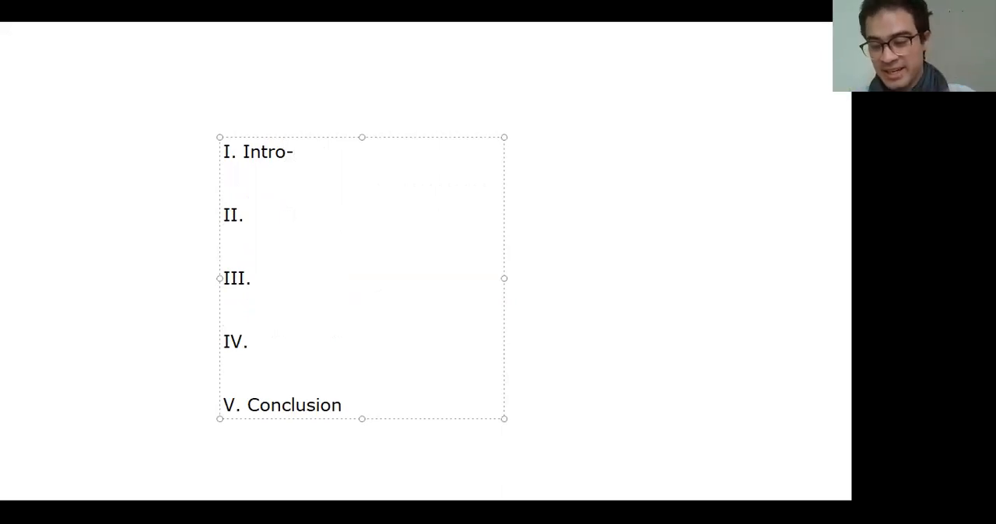
- Extend the Intro line so it reads 'I. Intro--date ideas'
{"action": "left_click", "coordinate": [296, 152]}
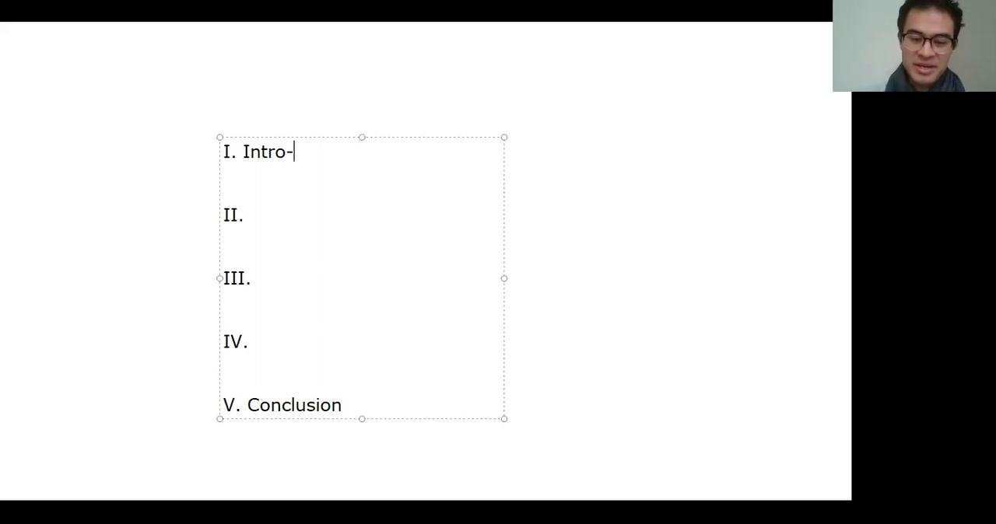
{"action": "type", "text": "-date"}
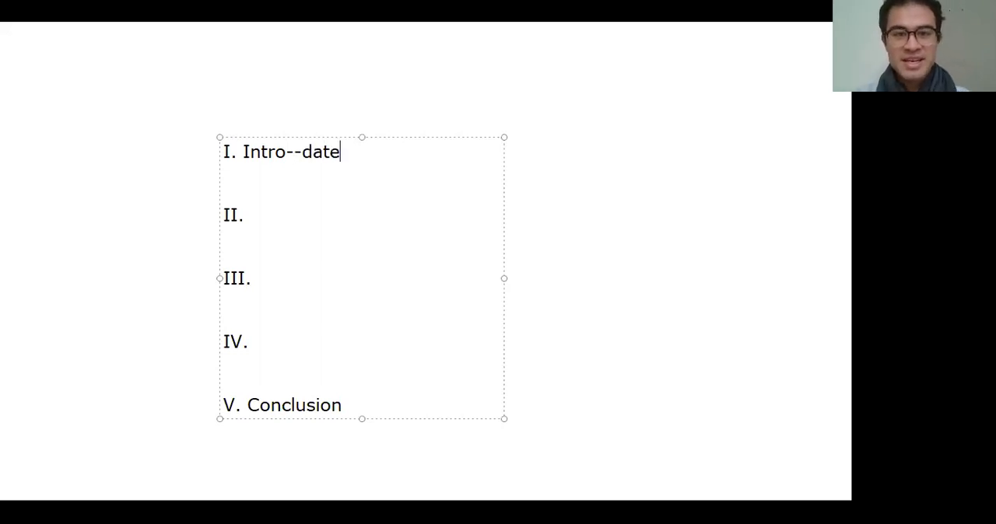
{"action": "type", "text": "ideas"}
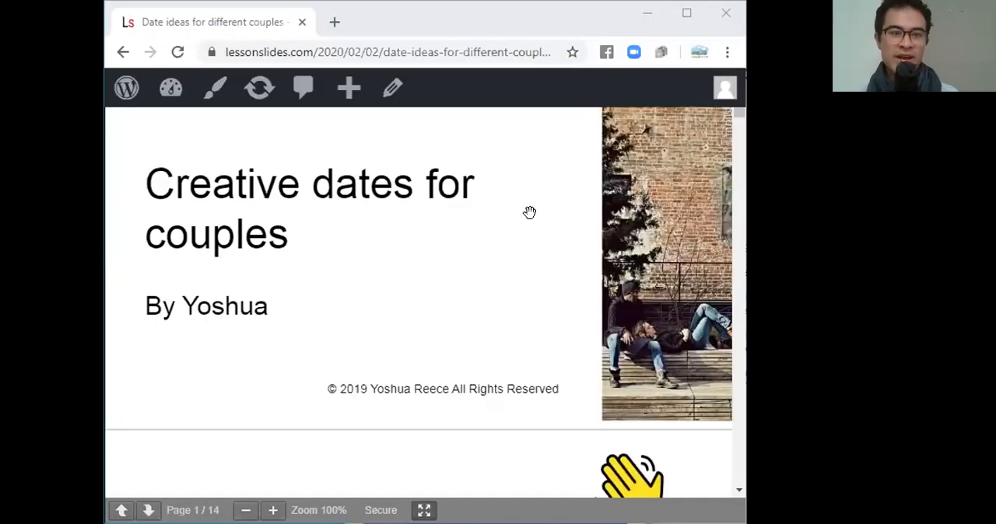
- Scroll the lessonslides.com deck to the shy-students library bookshelf slide
{"action": "scroll", "scroll_direction": "down", "scroll_amount": 3}
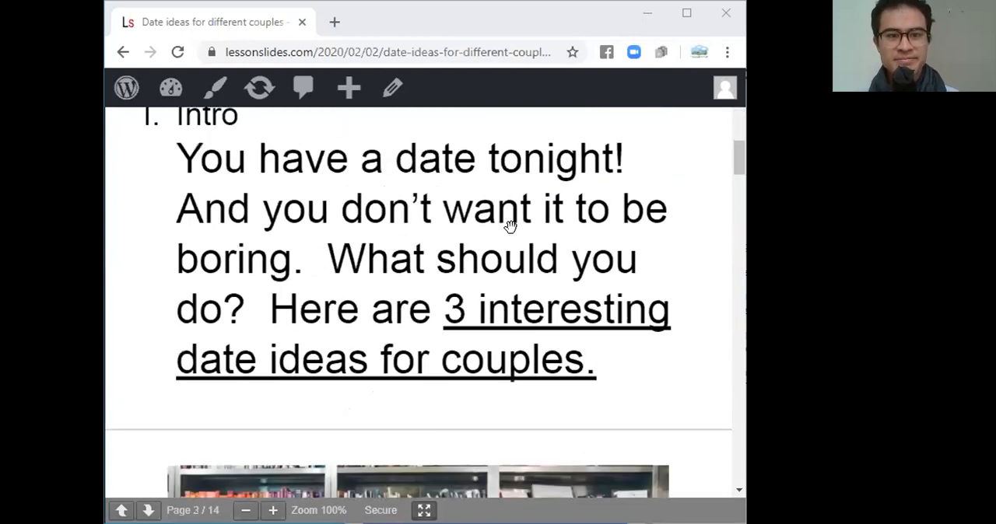
{"action": "scroll", "scroll_direction": "down", "scroll_amount": 3}
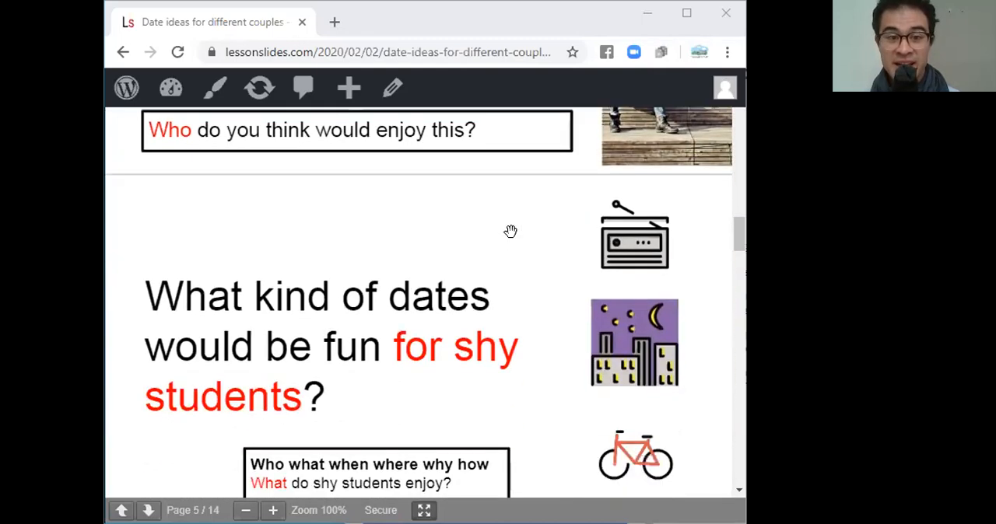
{"action": "scroll", "scroll_direction": "down", "scroll_amount": 3}
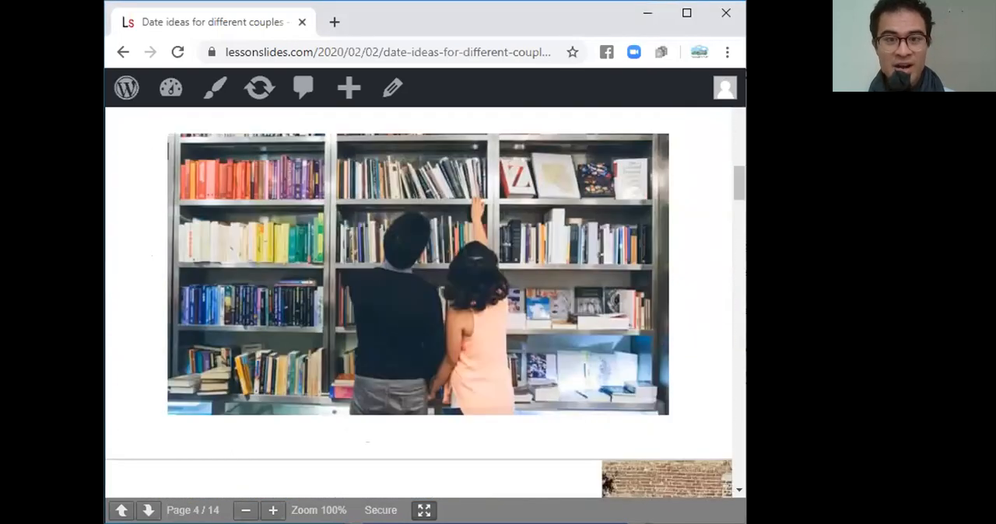
{"action": "scroll", "scroll_direction": "up", "scroll_amount": 3}
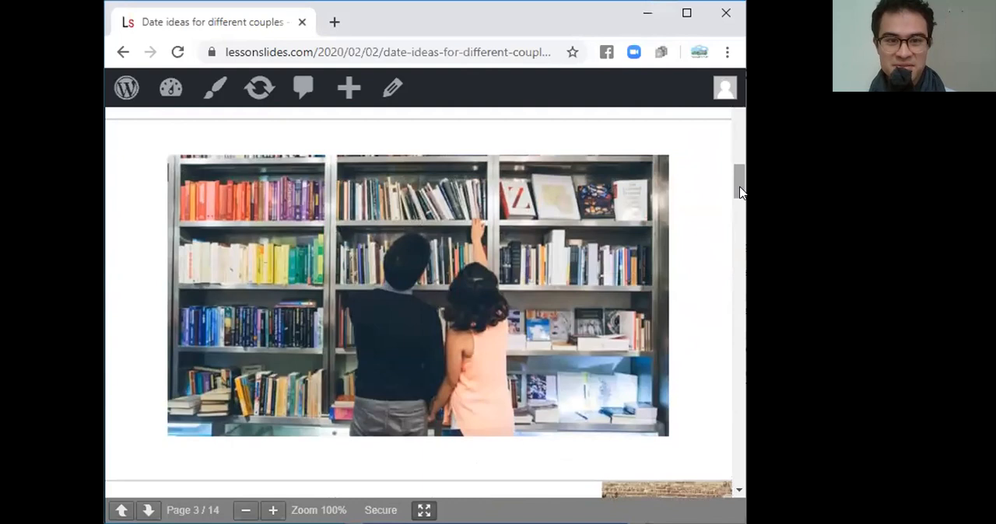
{"action": "mouse_move", "coordinate": [559, 290]}
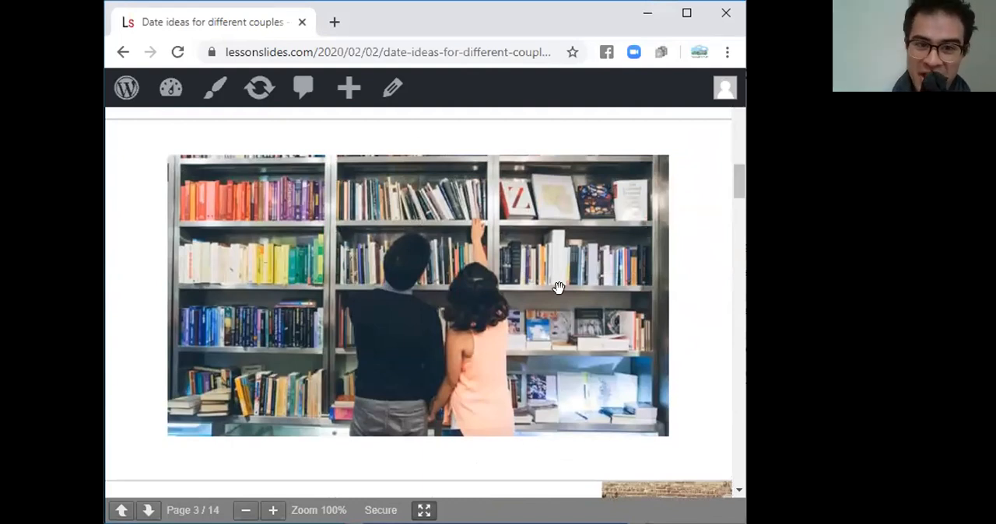
{"action": "mouse_move", "coordinate": [398, 338]}
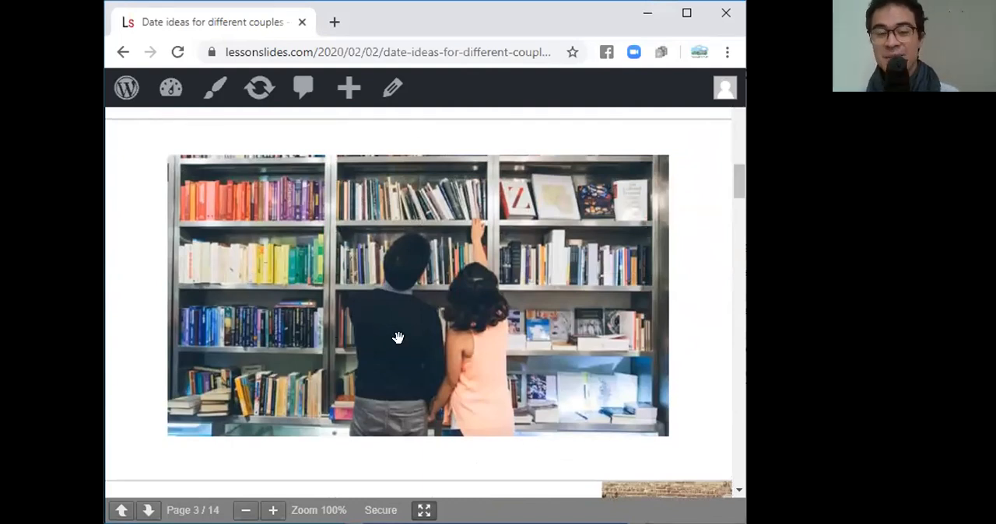
{"action": "mouse_move", "coordinate": [737, 193]}
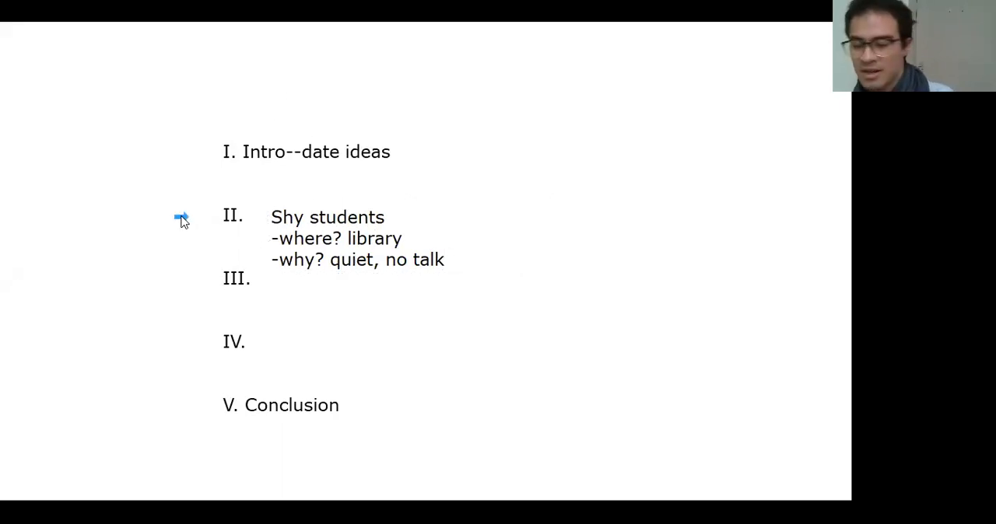
{"action": "mouse_move", "coordinate": [187, 223]}
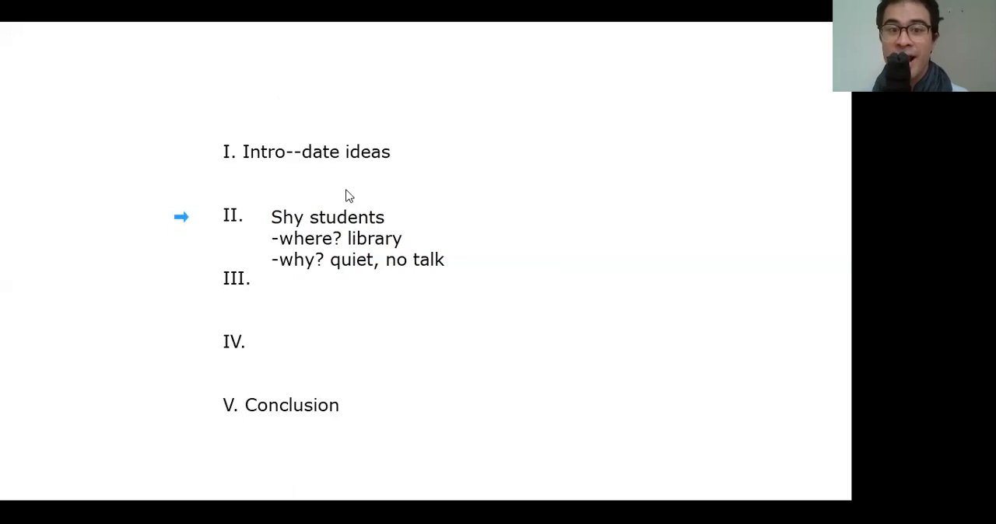
{"action": "mouse_move", "coordinate": [252, 142]}
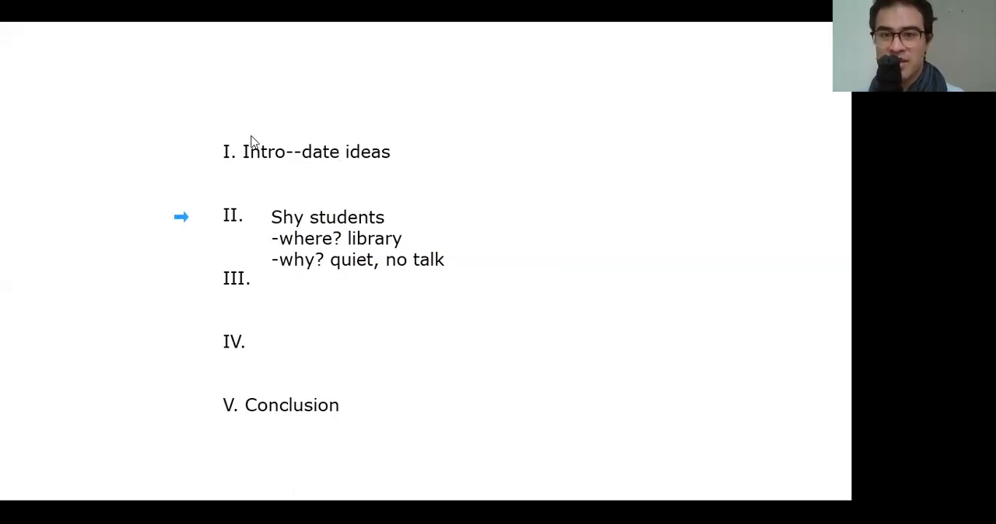
{"action": "mouse_move", "coordinate": [305, 158]}
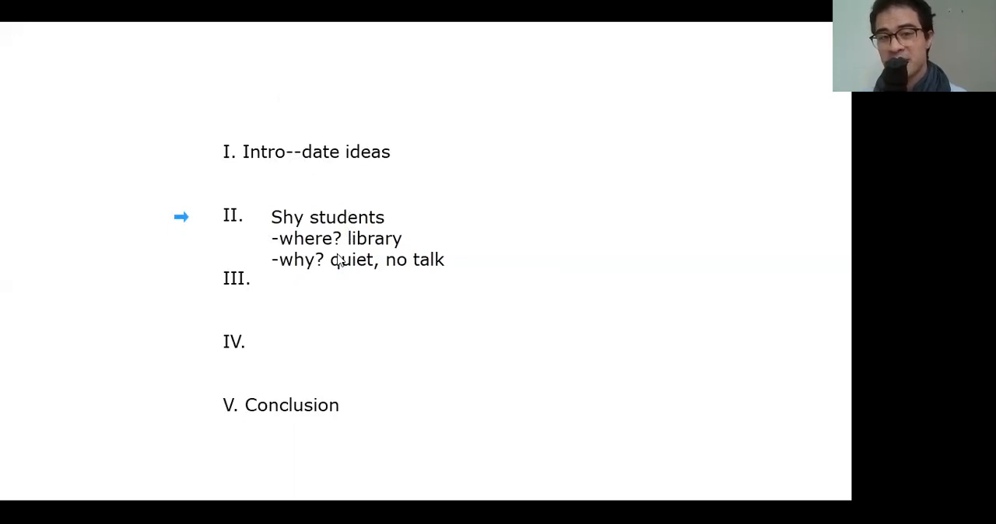
{"action": "mouse_move", "coordinate": [252, 246]}
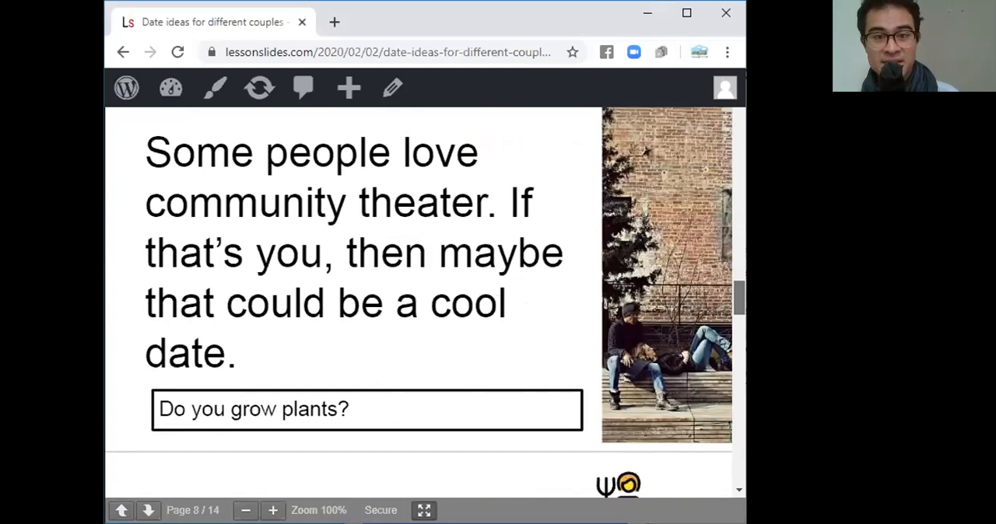
- Scroll the deck to the 'What kind of dates would be fun for you?' and stage-photo slides
{"action": "scroll", "scroll_direction": "down", "scroll_amount": 3}
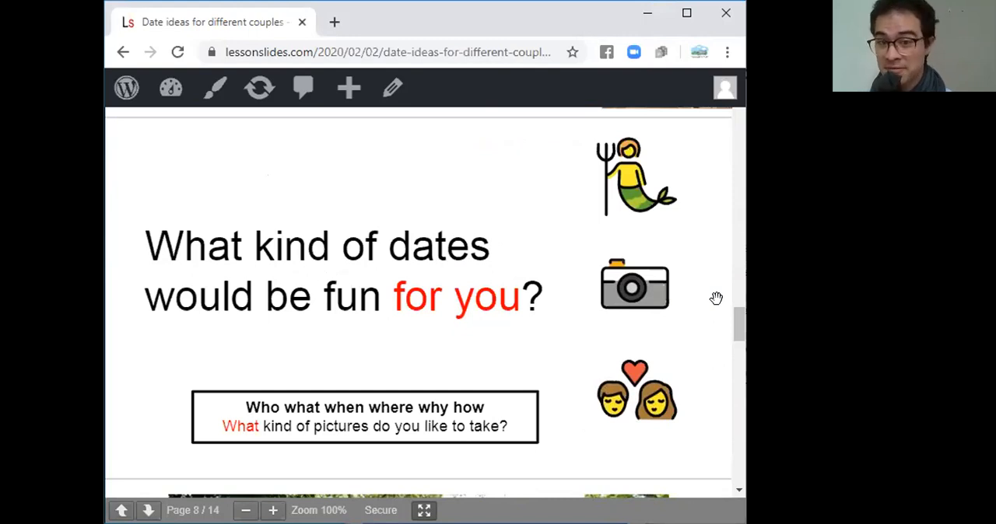
{"action": "mouse_move", "coordinate": [724, 311]}
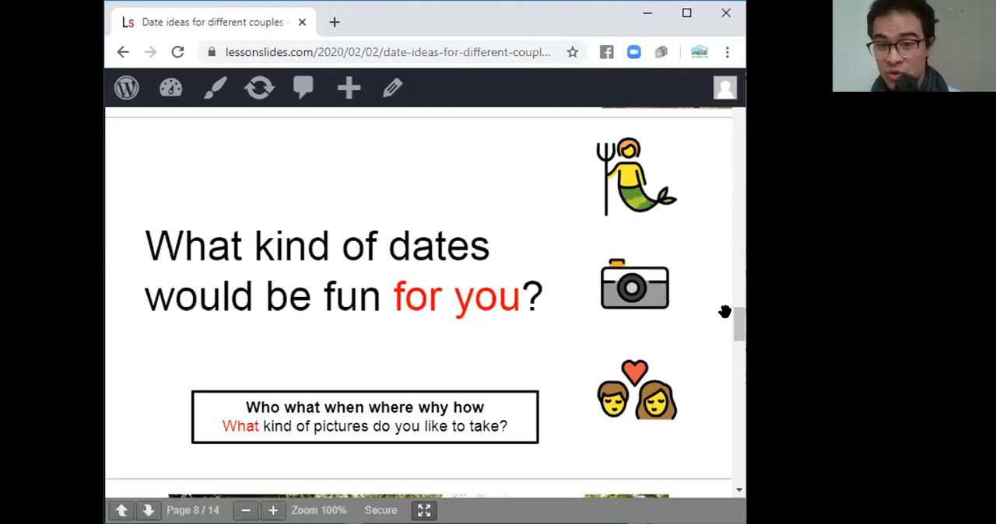
{"action": "scroll", "scroll_direction": "down", "scroll_amount": 3}
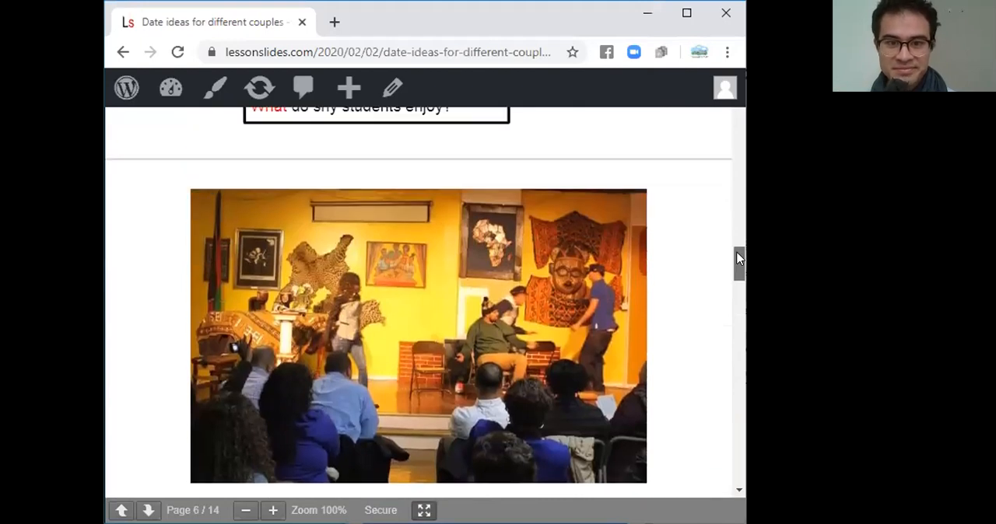
- Scroll past the stage photo to the 'community theater could be a cool date' slide
{"action": "scroll", "scroll_direction": "down", "scroll_amount": 3}
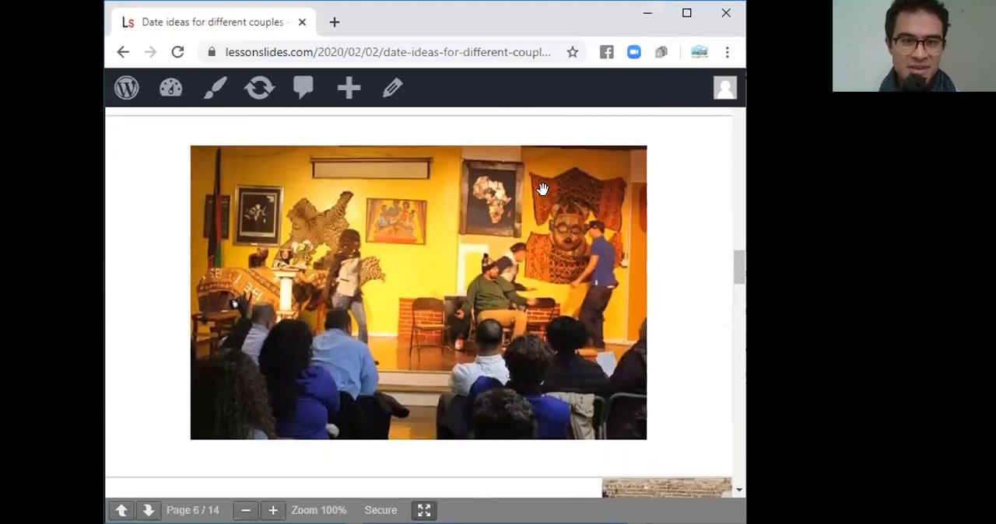
{"action": "mouse_move", "coordinate": [622, 247]}
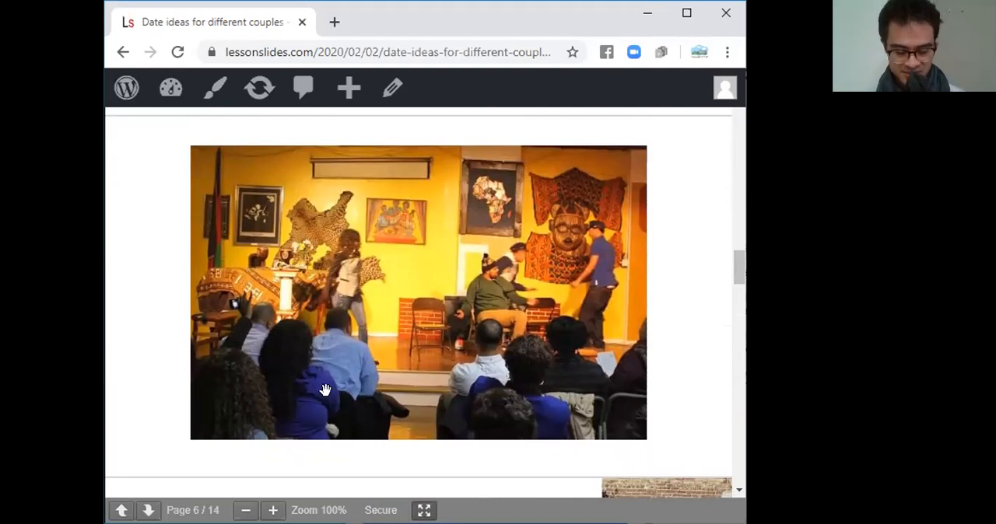
{"action": "mouse_move", "coordinate": [360, 386]}
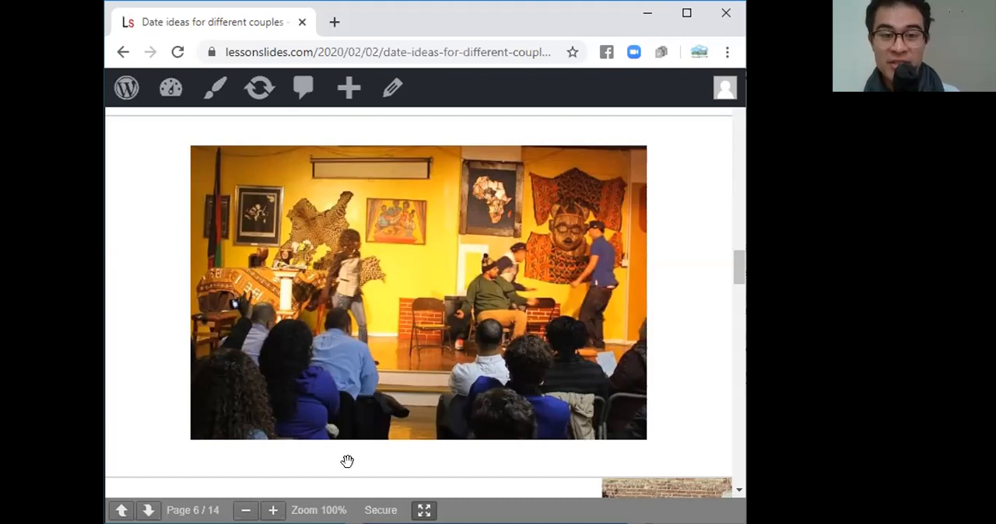
{"action": "mouse_move", "coordinate": [541, 367]}
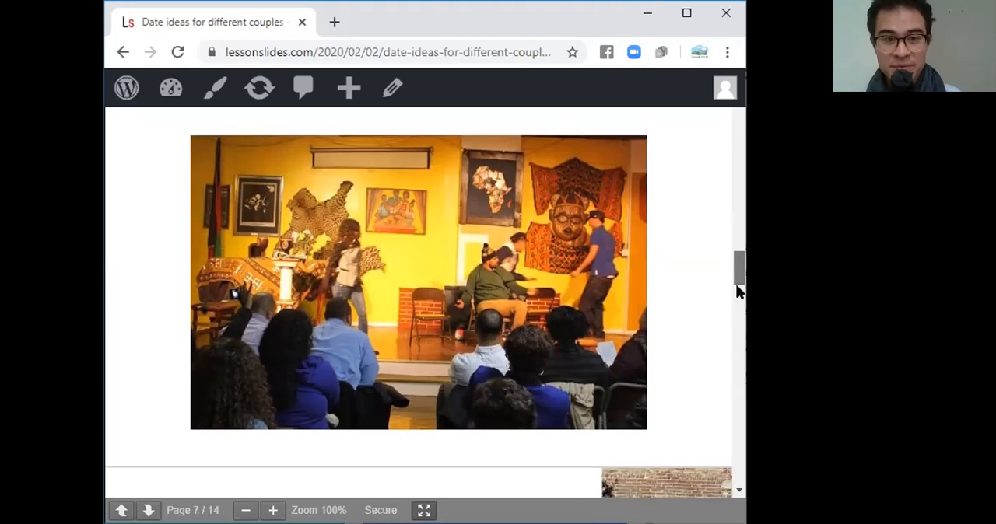
{"action": "scroll", "scroll_direction": "down", "scroll_amount": 3}
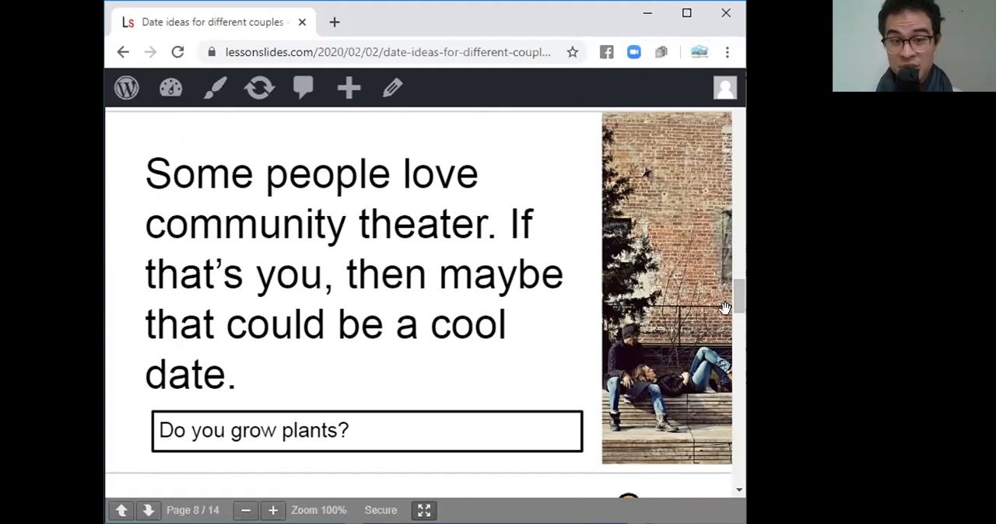
{"action": "mouse_move", "coordinate": [671, 311]}
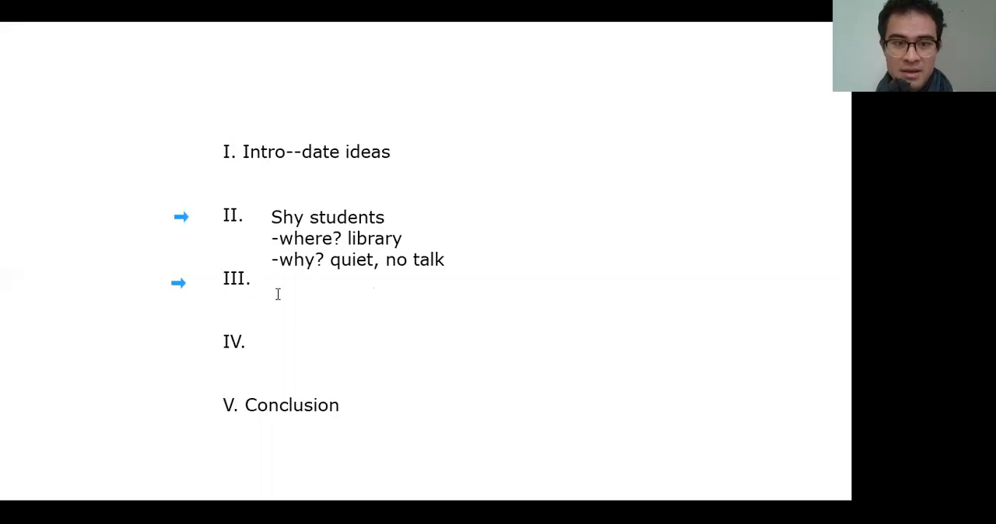
{"action": "mouse_move", "coordinate": [335, 286]}
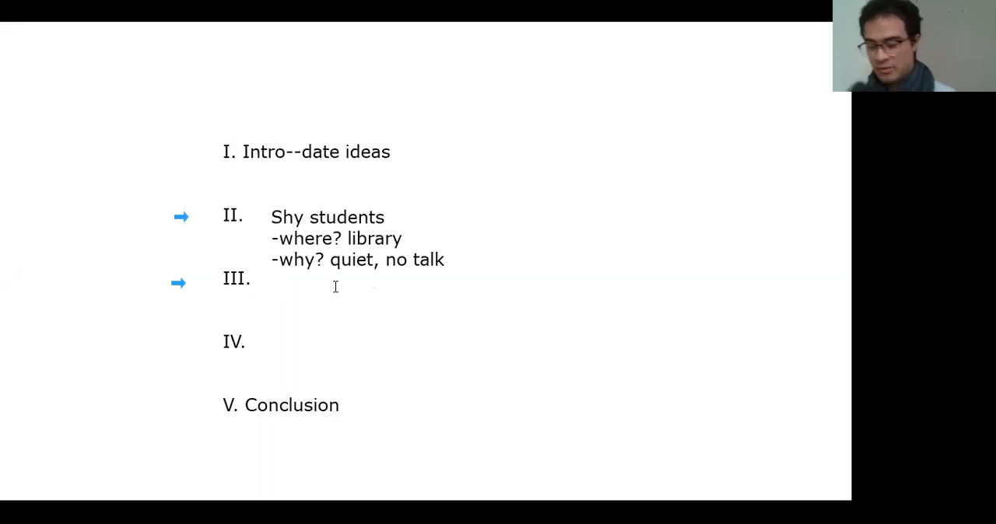
- Fill point III with 'for YOU', 'what? community theater' and 'what is that?'
{"action": "type", "text": "for YOU"}
{"action": "type", "text": "-what? community"}
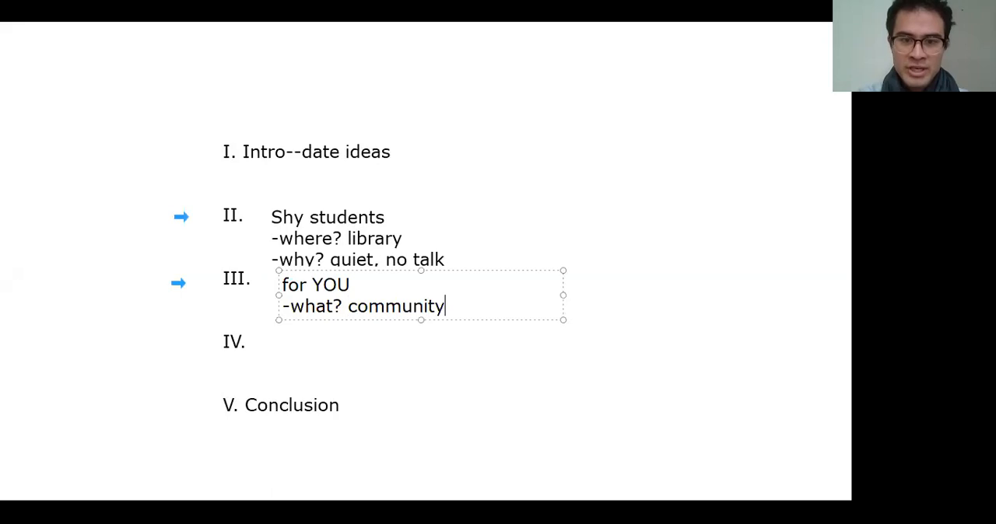
{"action": "type", "text": "theater"}
{"action": "type", "text": "-"}
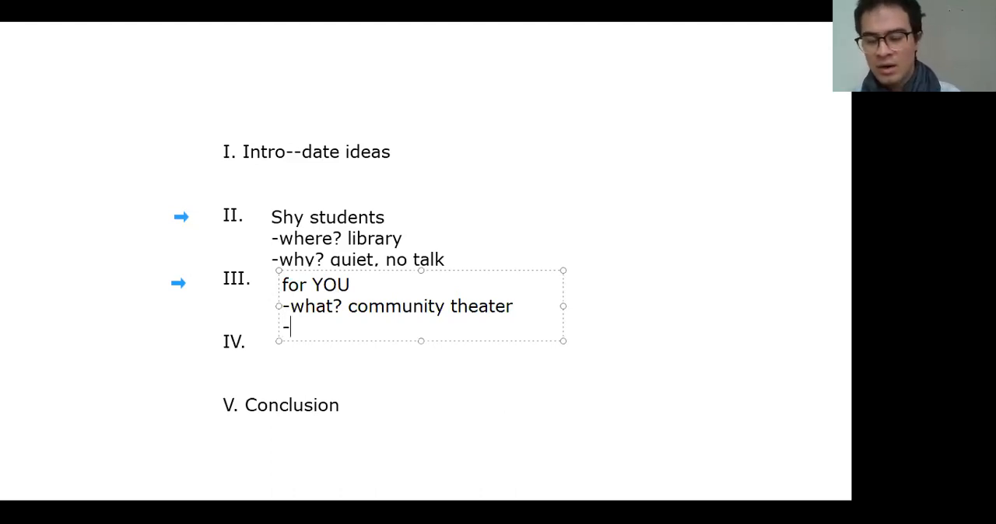
{"action": "type", "text": "what is t"}
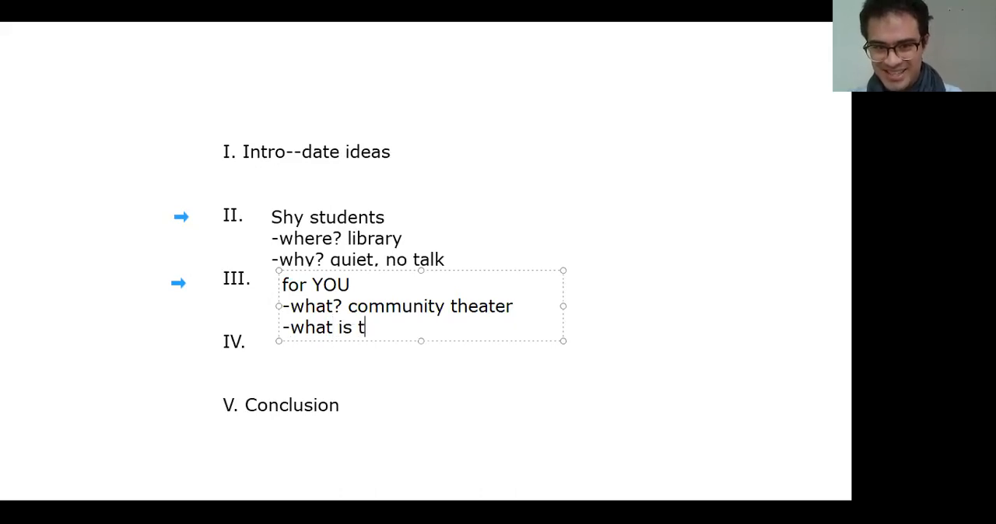
{"action": "type", "text": "hat?"}
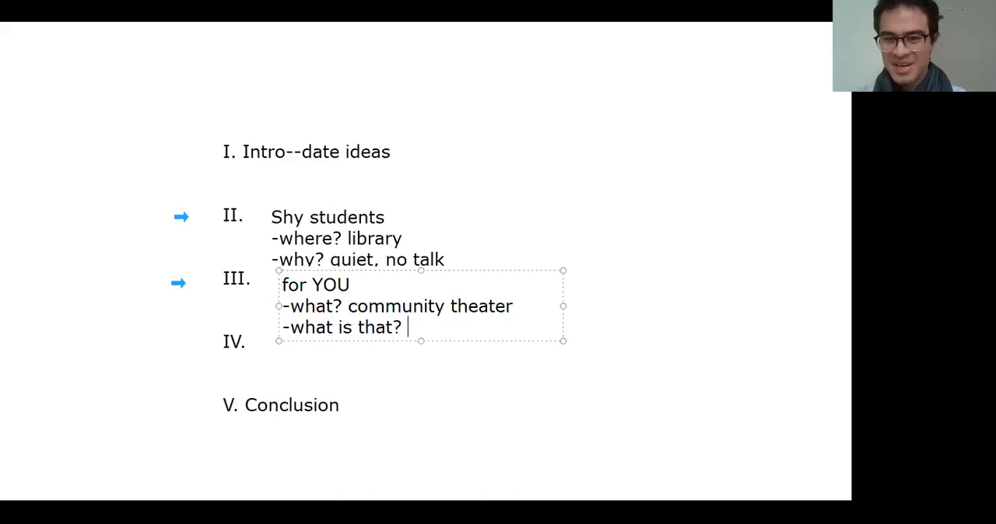
- Finish point III with 'everyone plays together' and deselect the text box
{"action": "type", "text": "eve"}
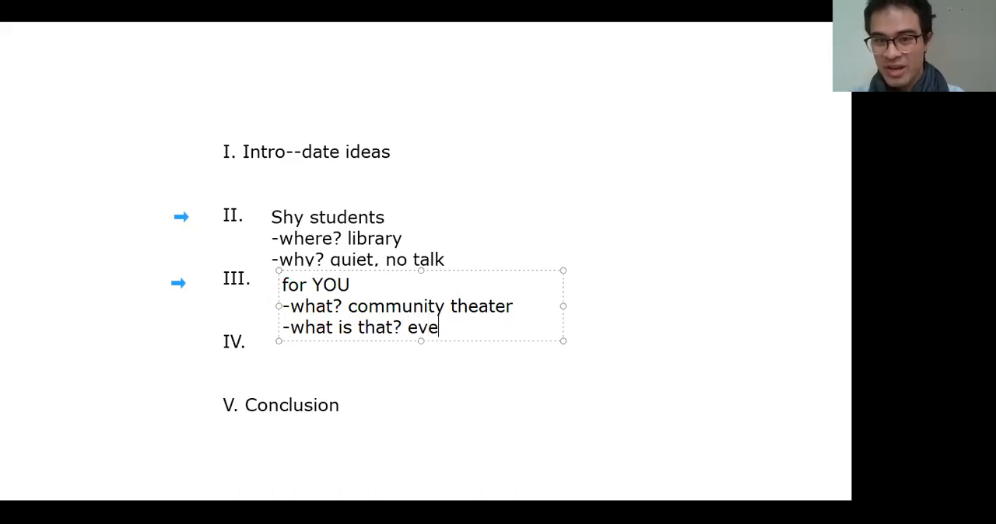
{"action": "type", "text": "ry"}
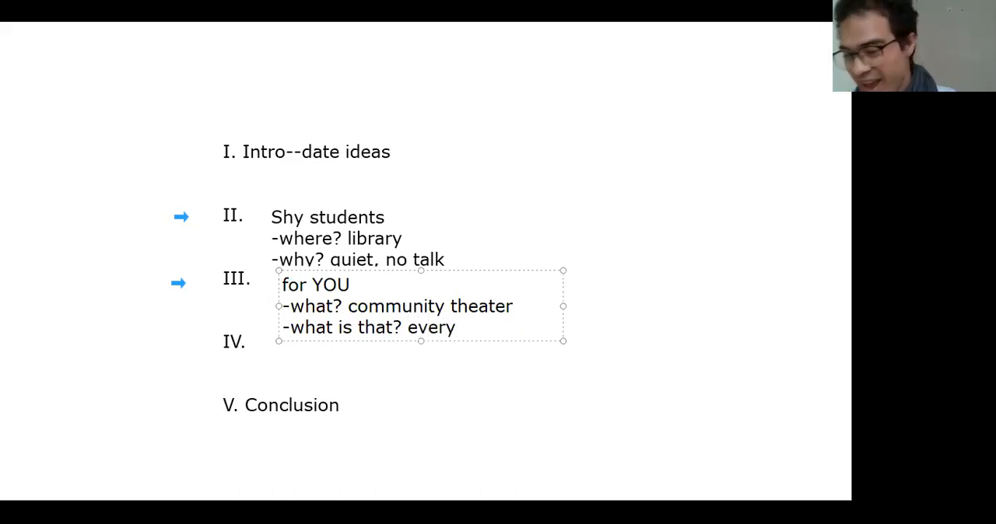
{"action": "type", "text": "one plays toge"}
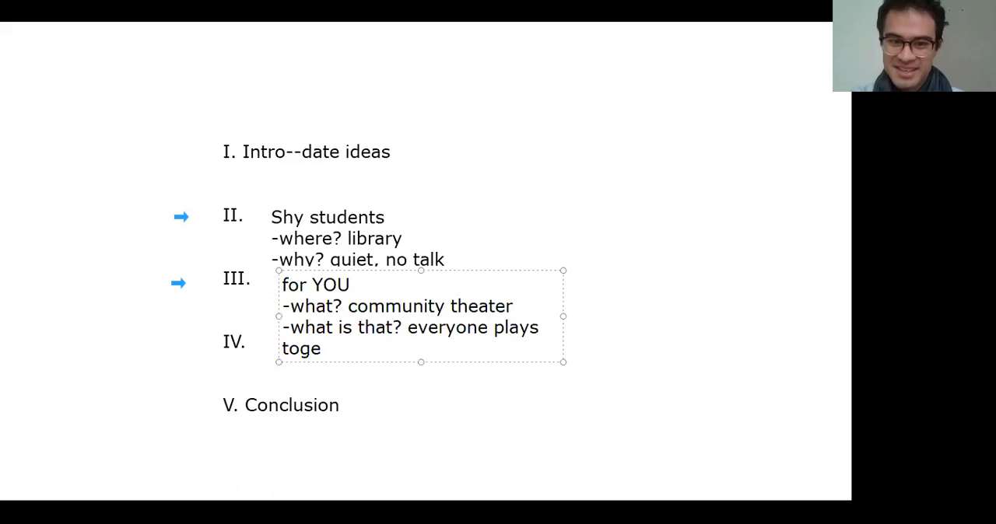
{"action": "type", "text": "ther"}
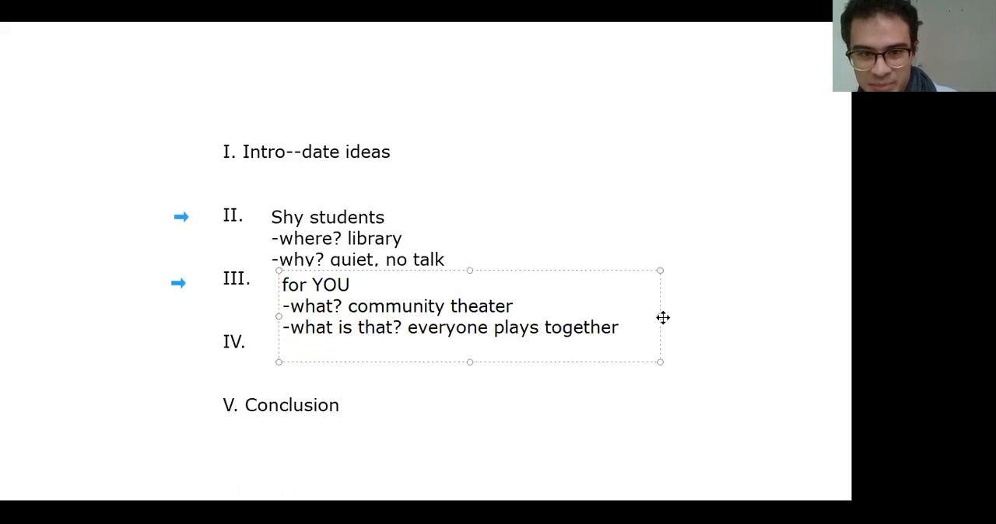
{"action": "left_click", "coordinate": [731, 320]}
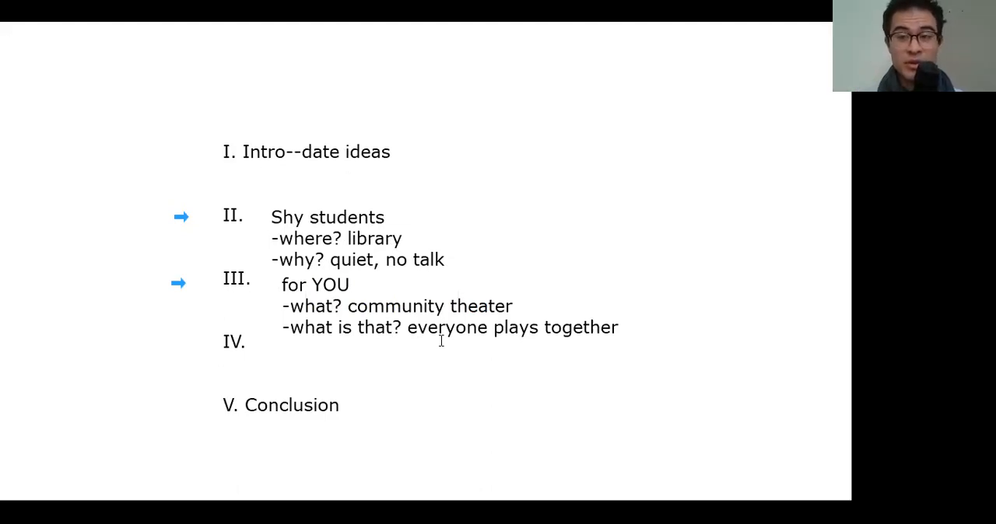
{"action": "mouse_move", "coordinate": [170, 351]}
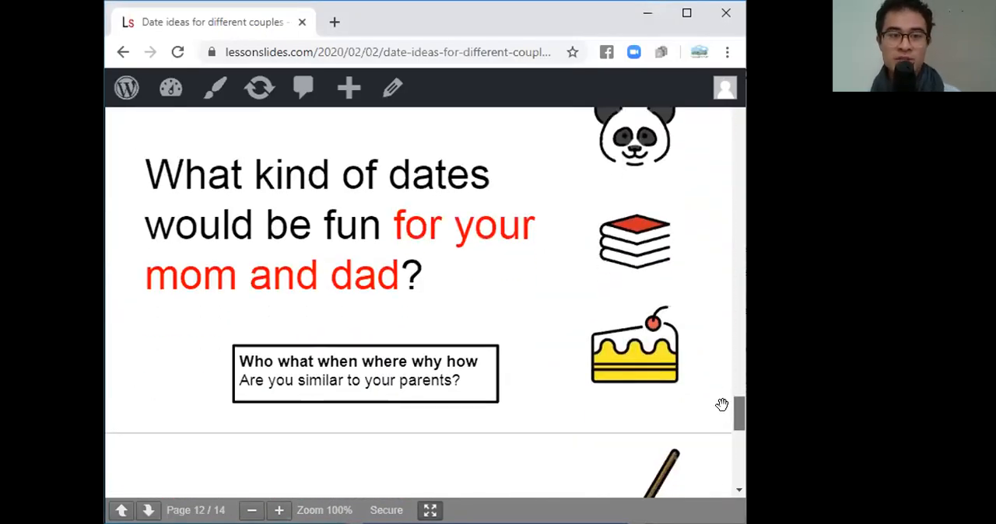
{"action": "mouse_move", "coordinate": [738, 417]}
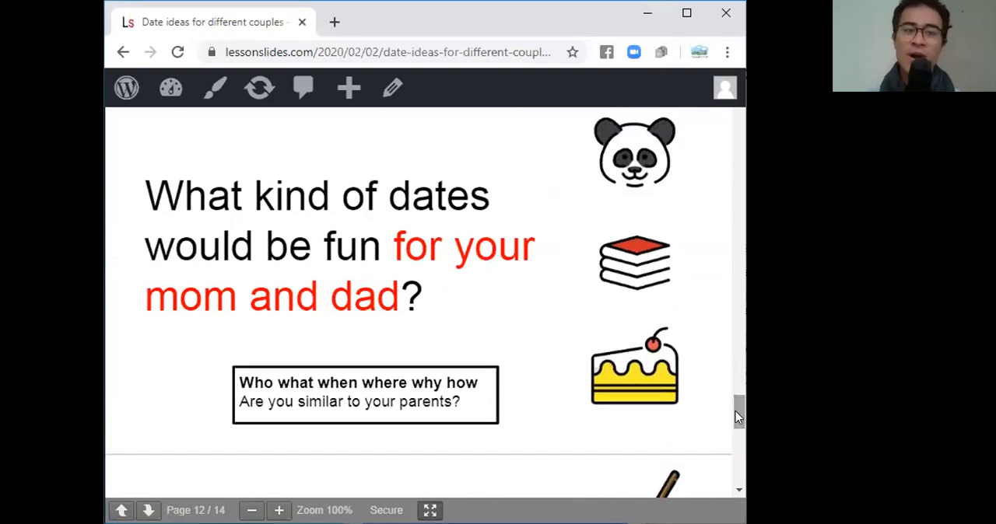
{"action": "mouse_move", "coordinate": [722, 404]}
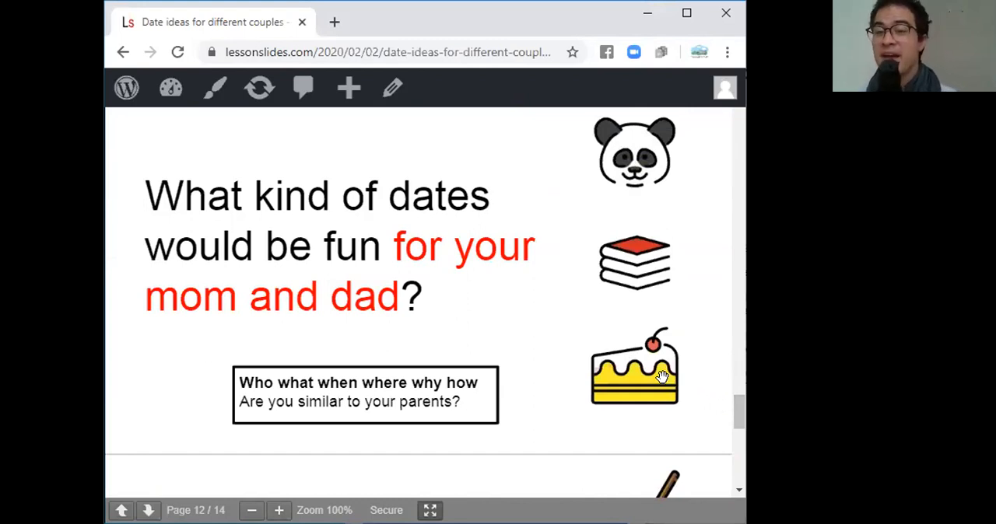
{"action": "mouse_move", "coordinate": [677, 381]}
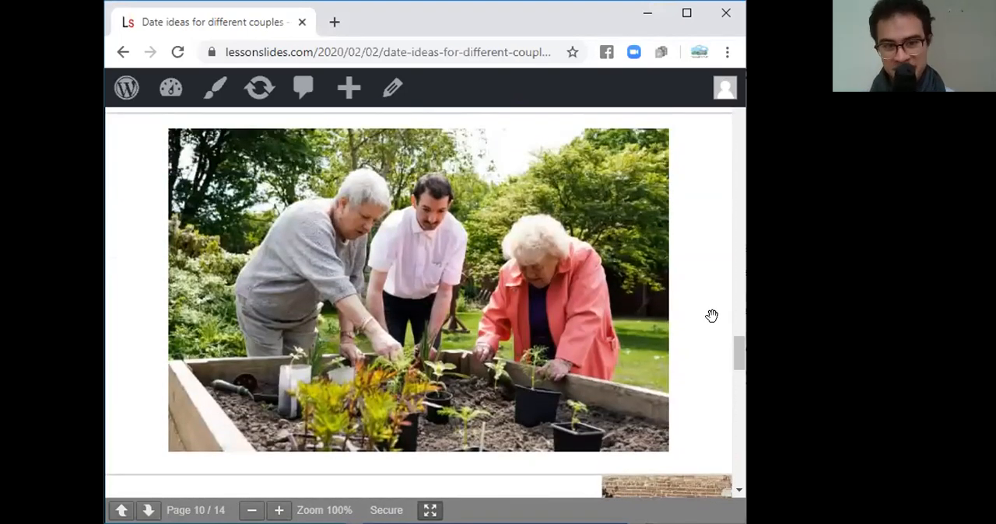
{"action": "mouse_move", "coordinate": [373, 146]}
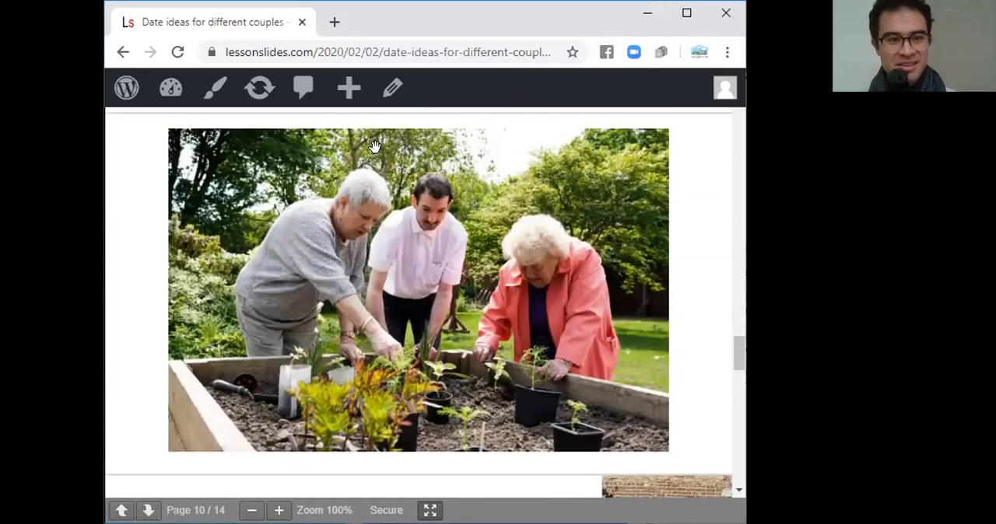
{"action": "mouse_move", "coordinate": [520, 271]}
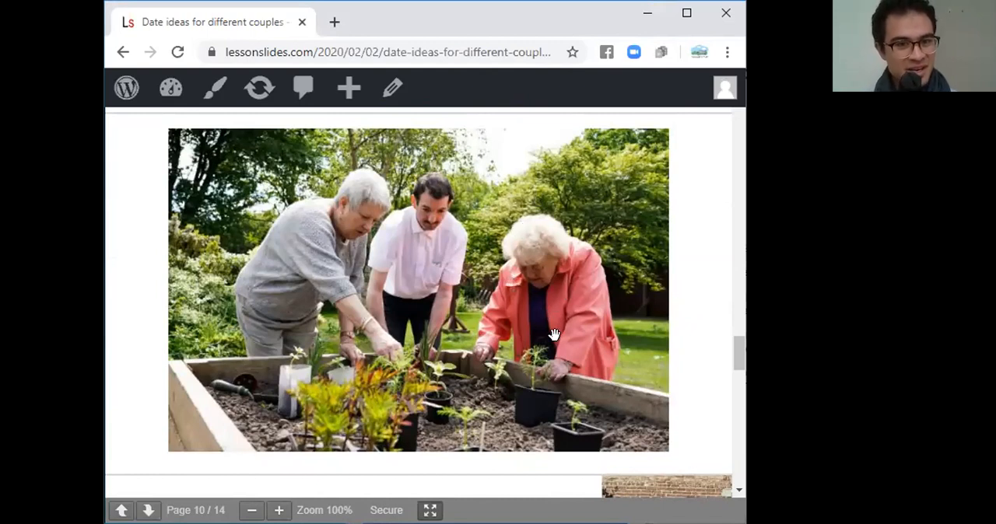
{"action": "mouse_move", "coordinate": [339, 435]}
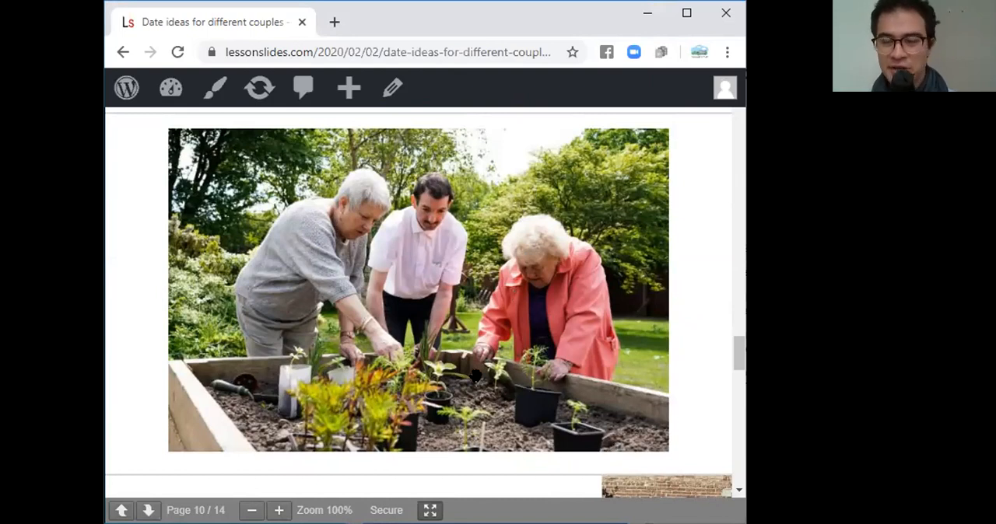
{"action": "mouse_move", "coordinate": [469, 366]}
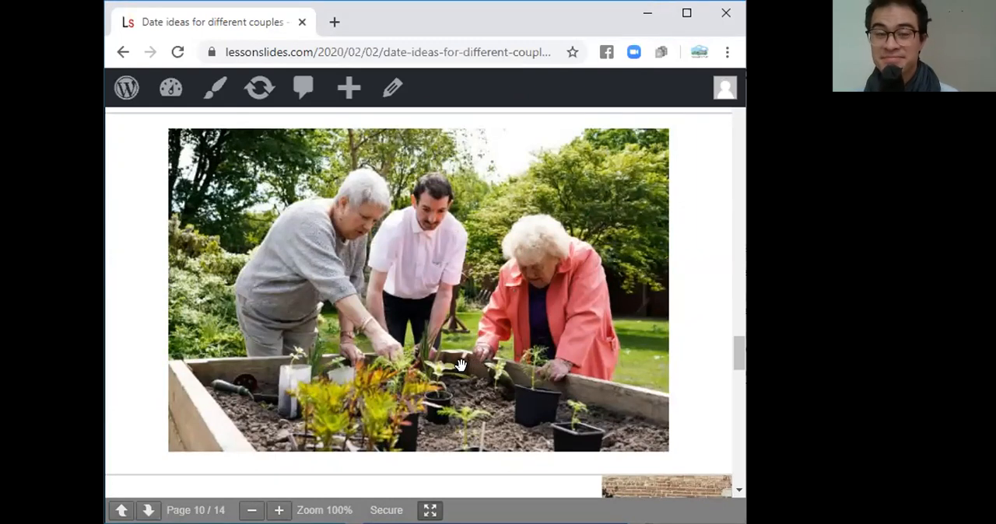
{"action": "mouse_move", "coordinate": [481, 355]}
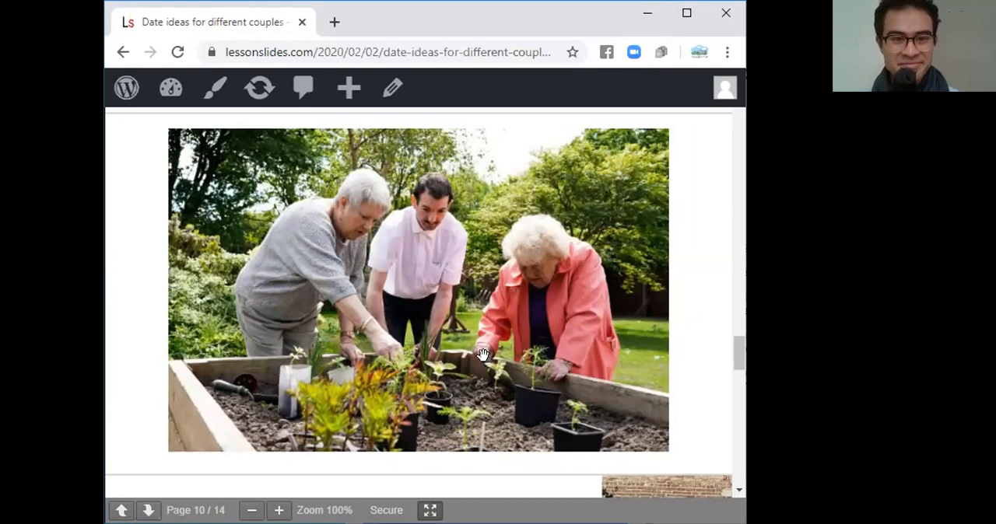
{"action": "mouse_move", "coordinate": [417, 303]}
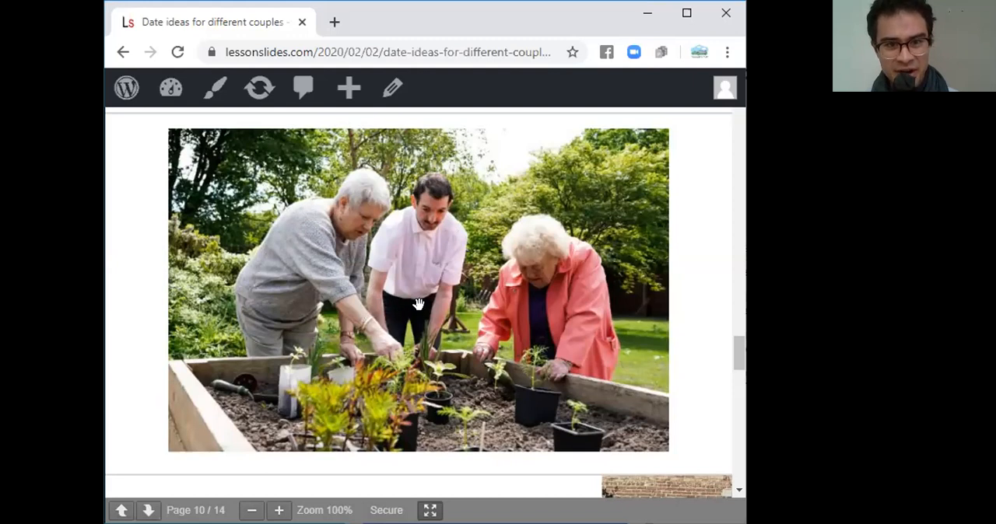
{"action": "mouse_move", "coordinate": [367, 339]}
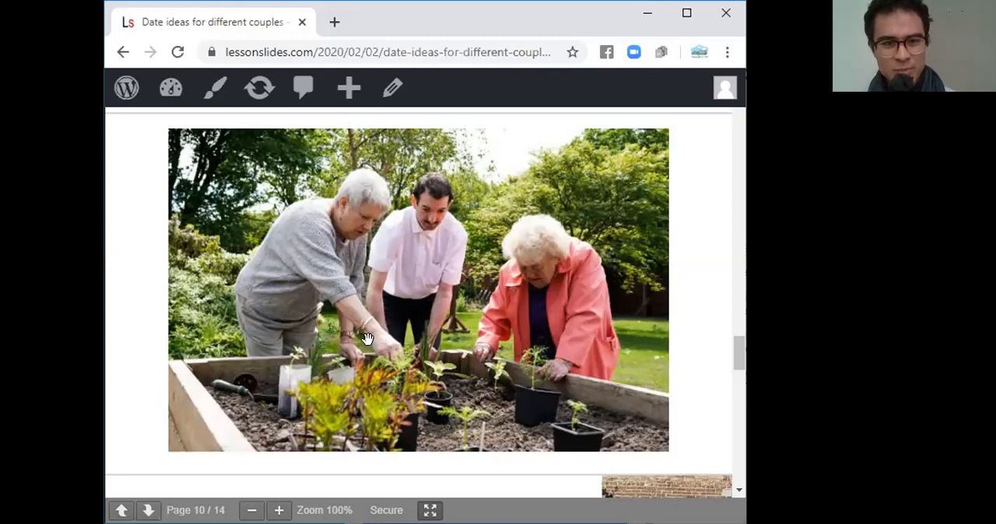
{"action": "mouse_move", "coordinate": [590, 362]}
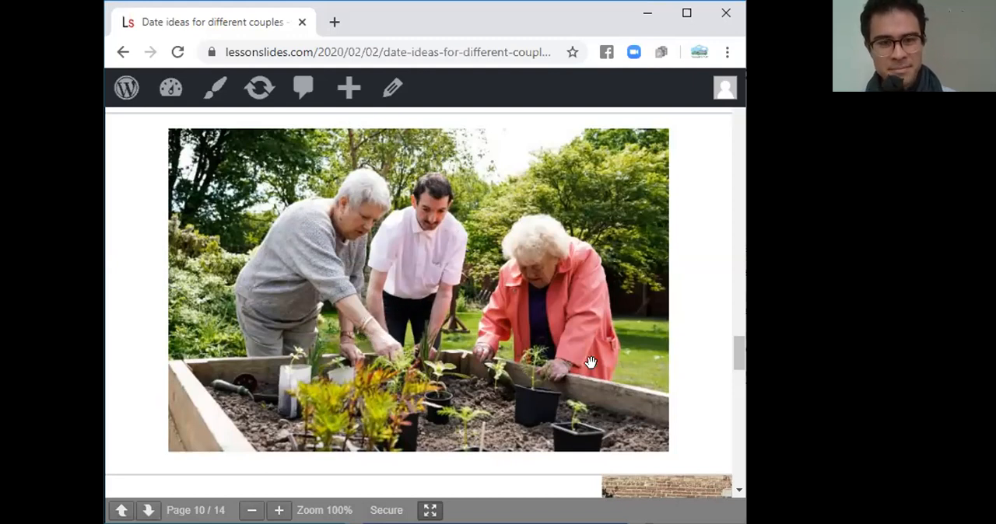
{"action": "scroll", "scroll_direction": "down", "scroll_amount": 3}
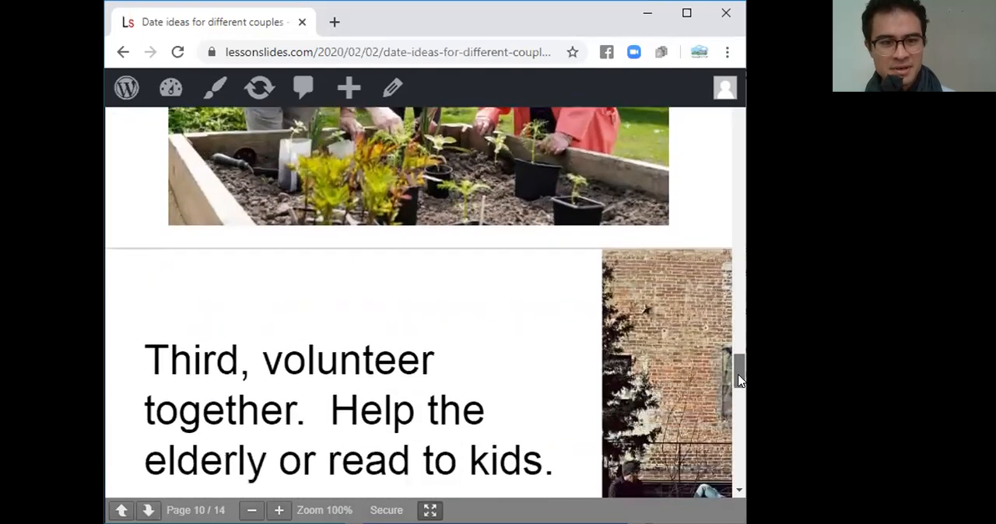
{"action": "scroll", "scroll_direction": "down", "scroll_amount": 3}
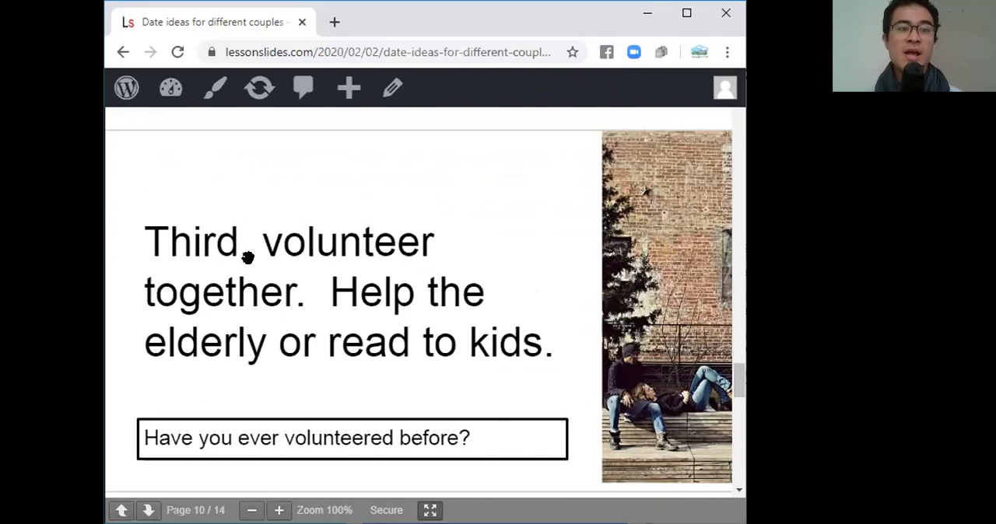
{"action": "mouse_move", "coordinate": [230, 256]}
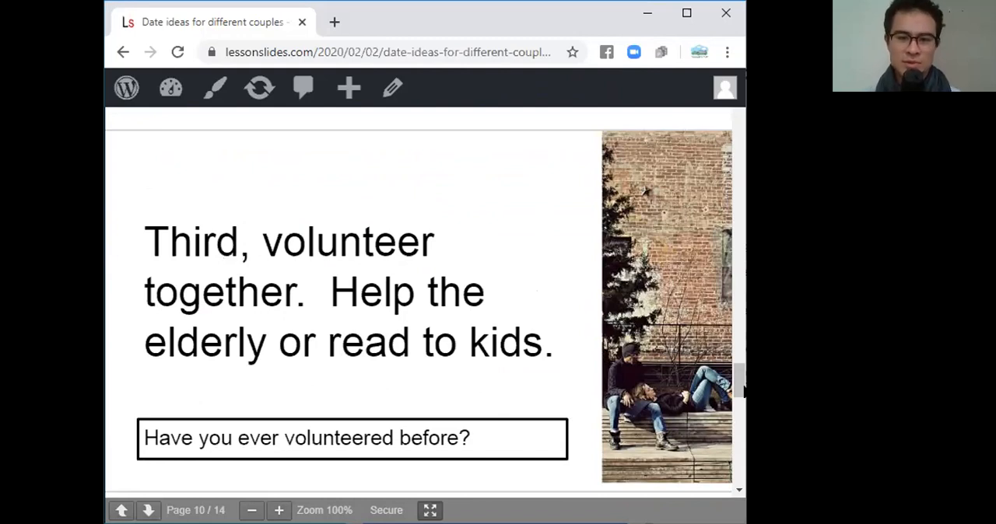
{"action": "scroll", "scroll_direction": "down", "scroll_amount": 3}
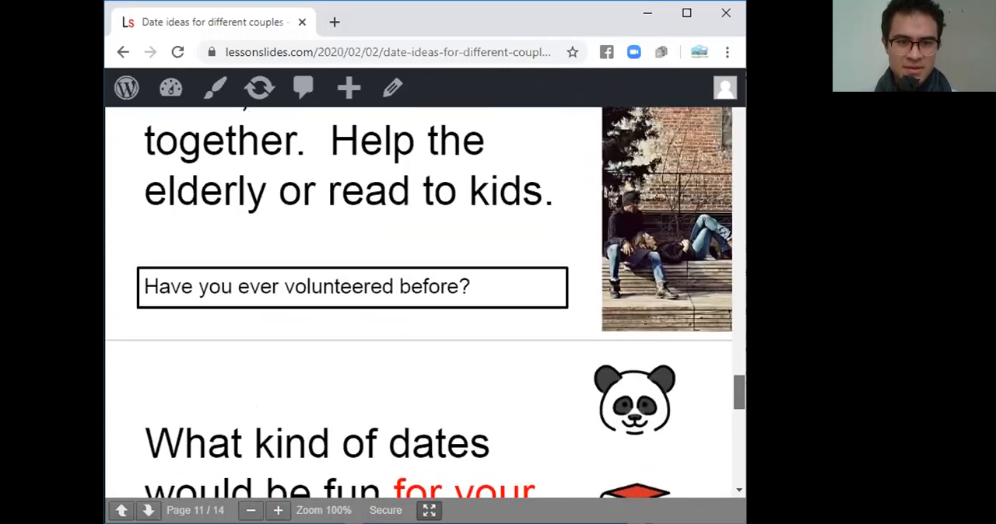
{"action": "scroll", "scroll_direction": "up", "scroll_amount": 3}
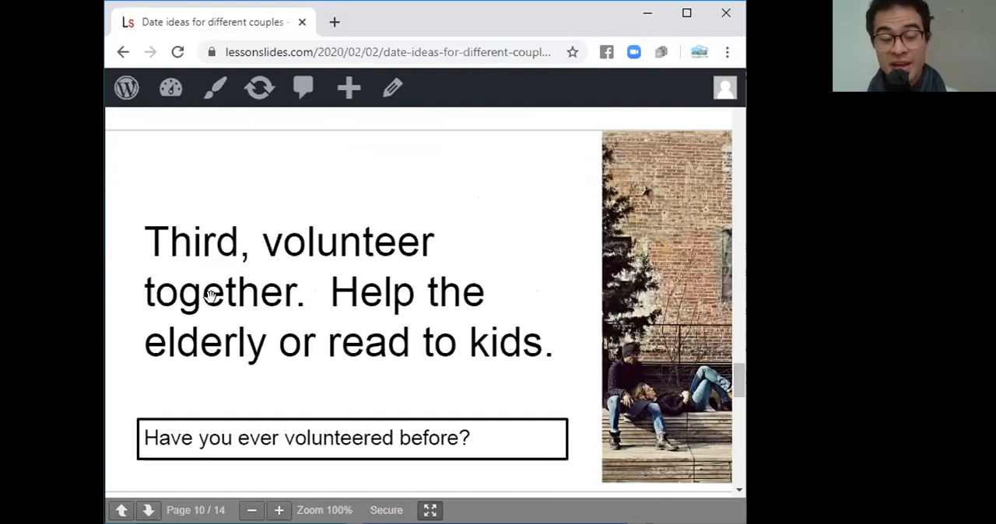
{"action": "mouse_move", "coordinate": [625, 327]}
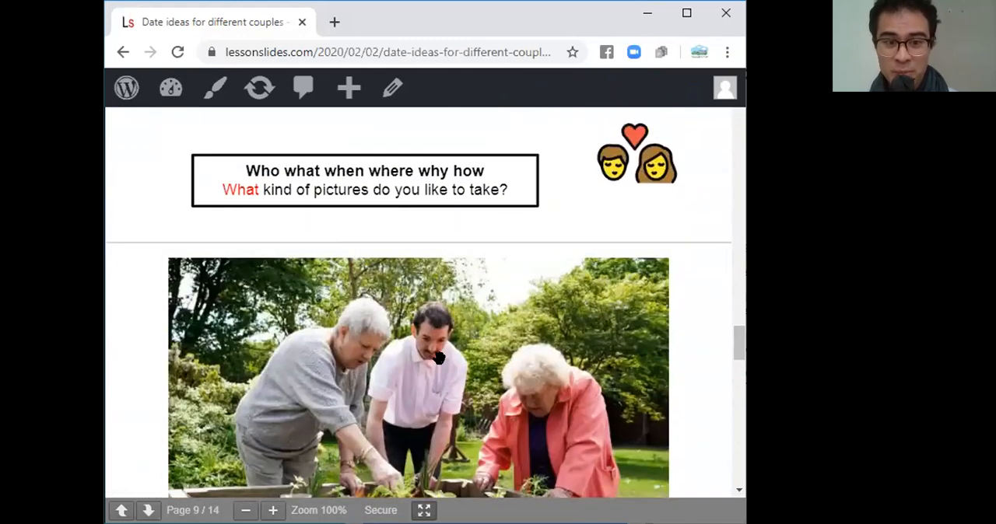
{"action": "mouse_move", "coordinate": [635, 367]}
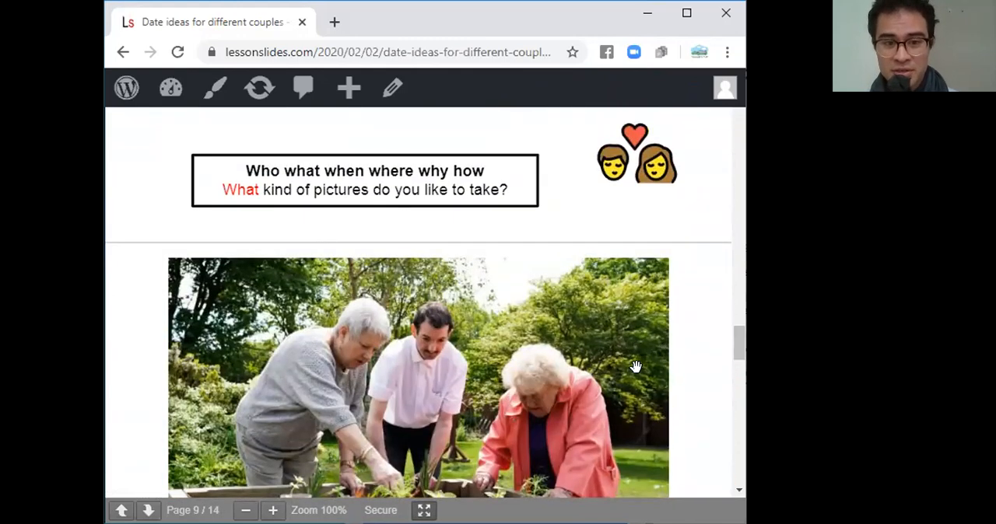
{"action": "mouse_move", "coordinate": [737, 350]}
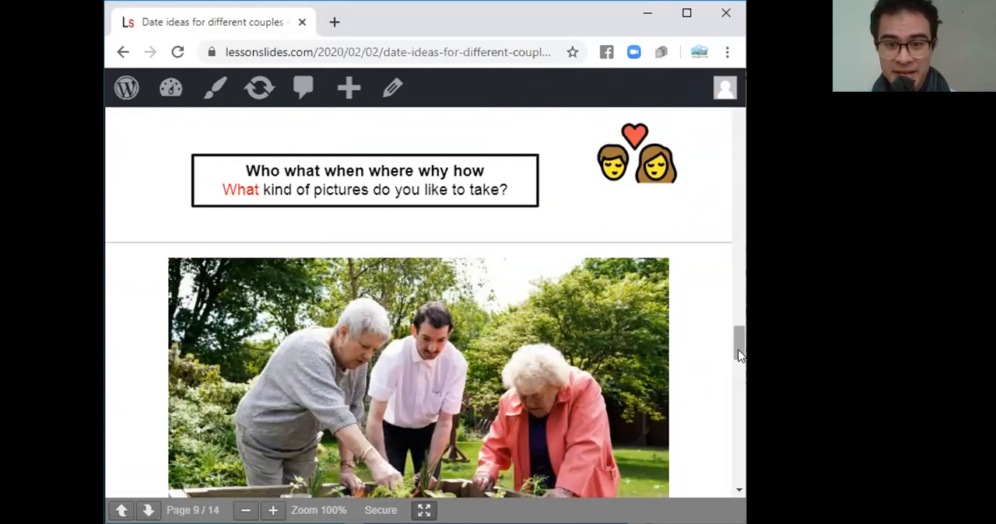
{"action": "scroll", "scroll_direction": "down", "scroll_amount": 3}
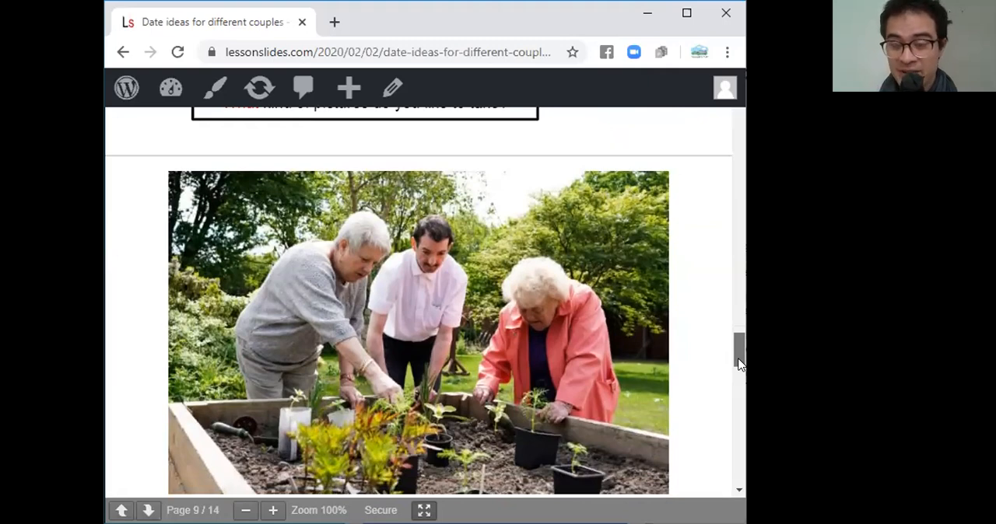
{"action": "scroll", "scroll_direction": "down", "scroll_amount": 3}
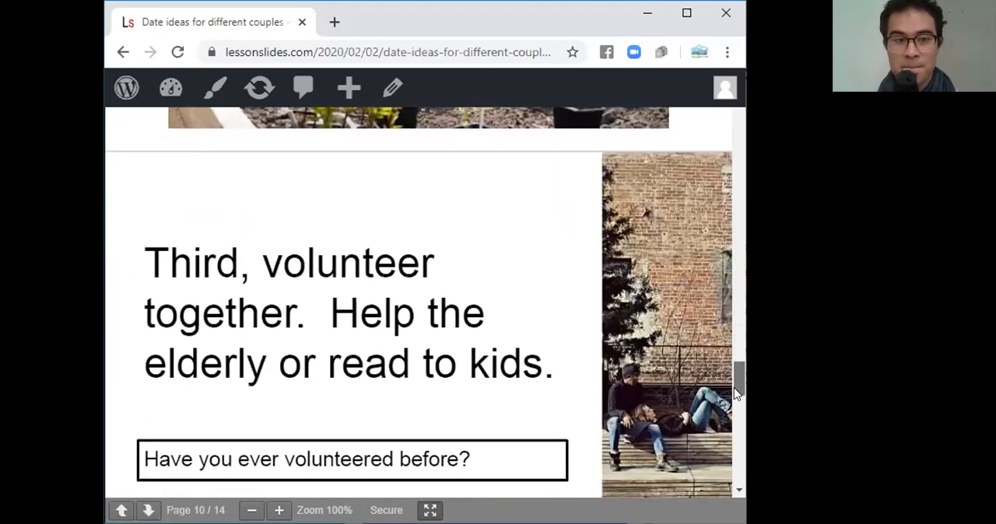
{"action": "scroll", "scroll_direction": "down", "scroll_amount": 3}
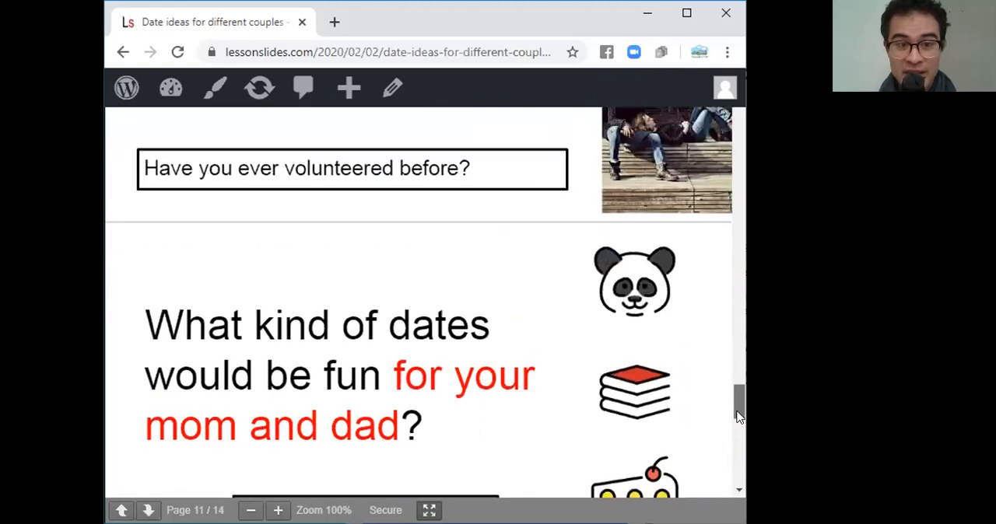
{"action": "scroll", "scroll_direction": "up", "scroll_amount": 3}
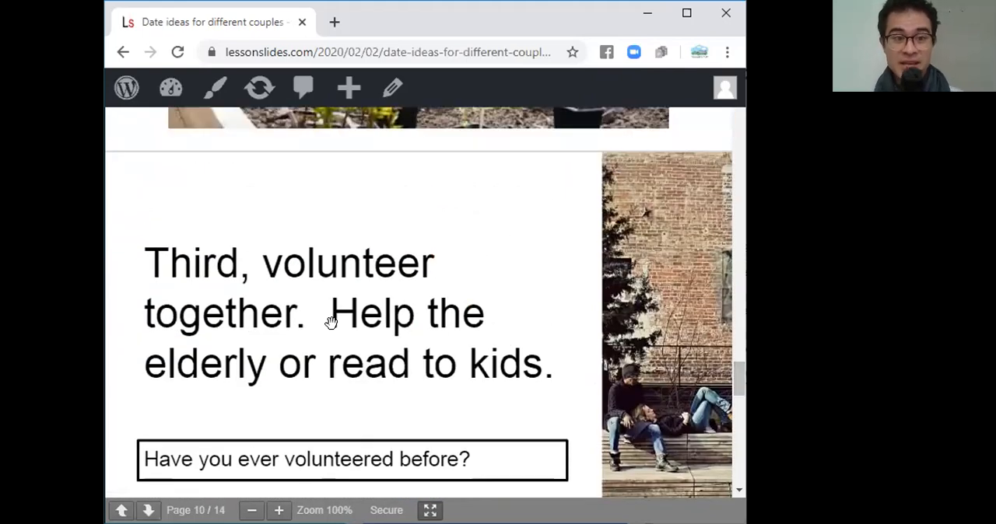
{"action": "mouse_move", "coordinate": [339, 295]}
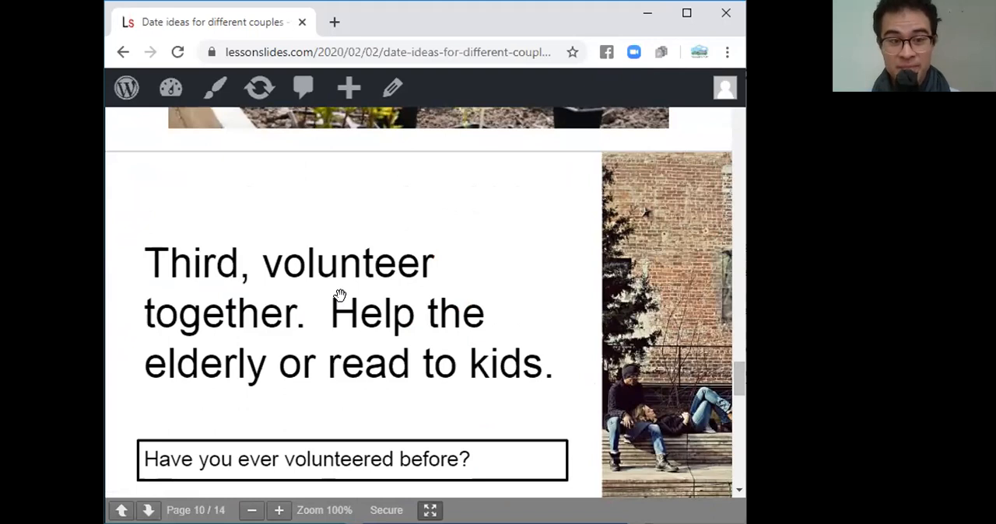
{"action": "mouse_move", "coordinate": [355, 308]}
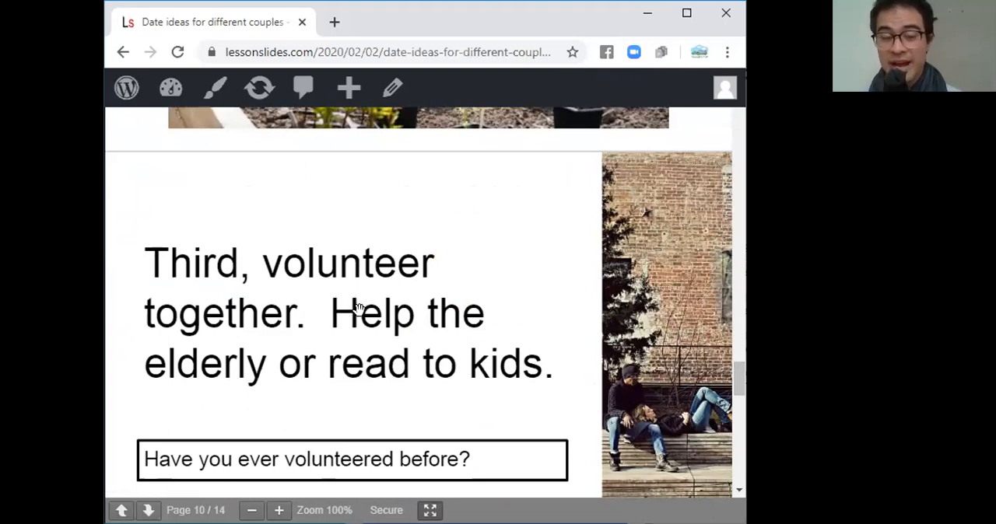
{"action": "mouse_move", "coordinate": [361, 388]}
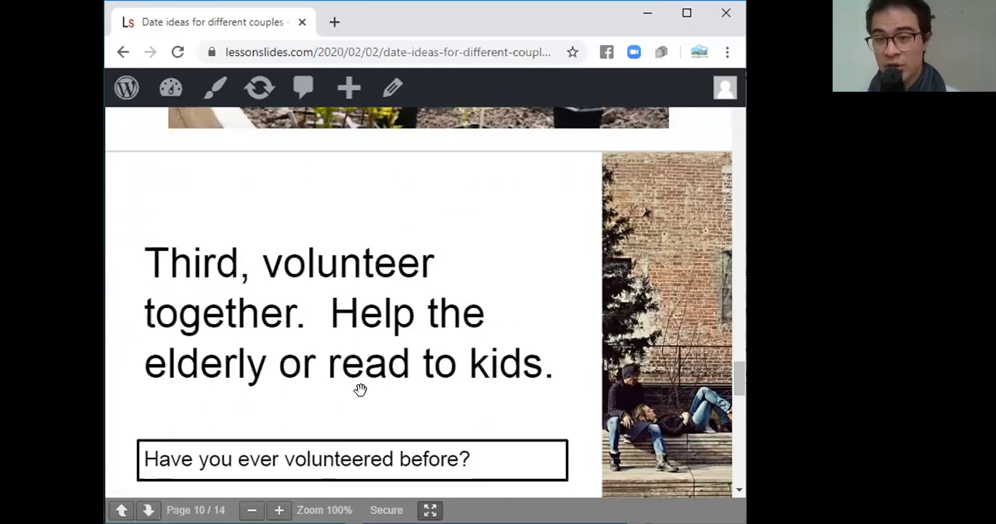
{"action": "mouse_move", "coordinate": [347, 389]}
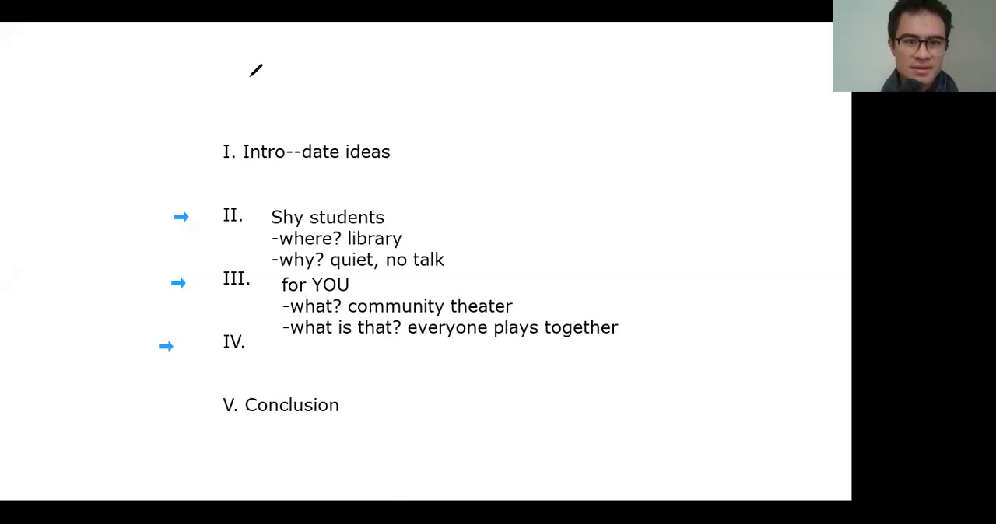
- Fill point IV with 'mom and dad', volunteer, 'how? read to kids or help old people', widening the box
{"action": "type", "text": "mom and dad"}
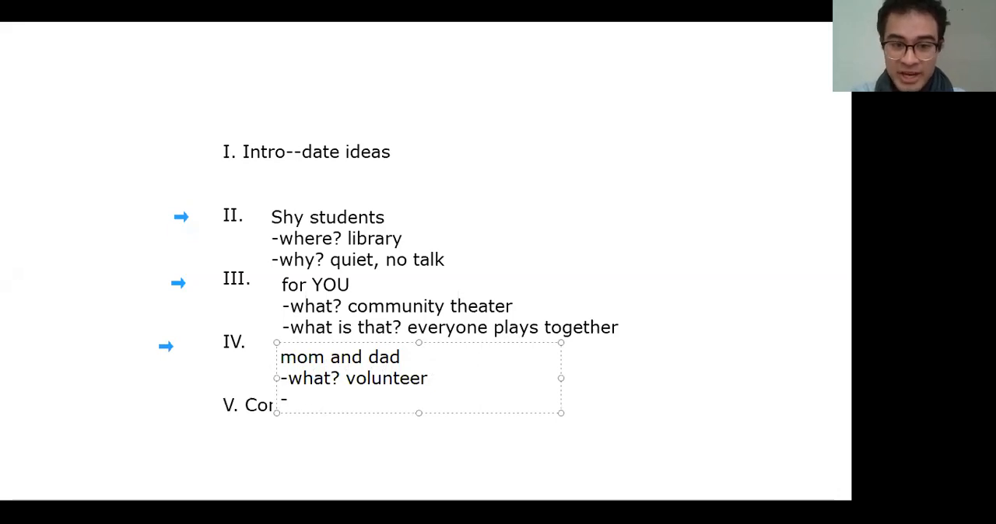
{"action": "type", "text": "how?"}
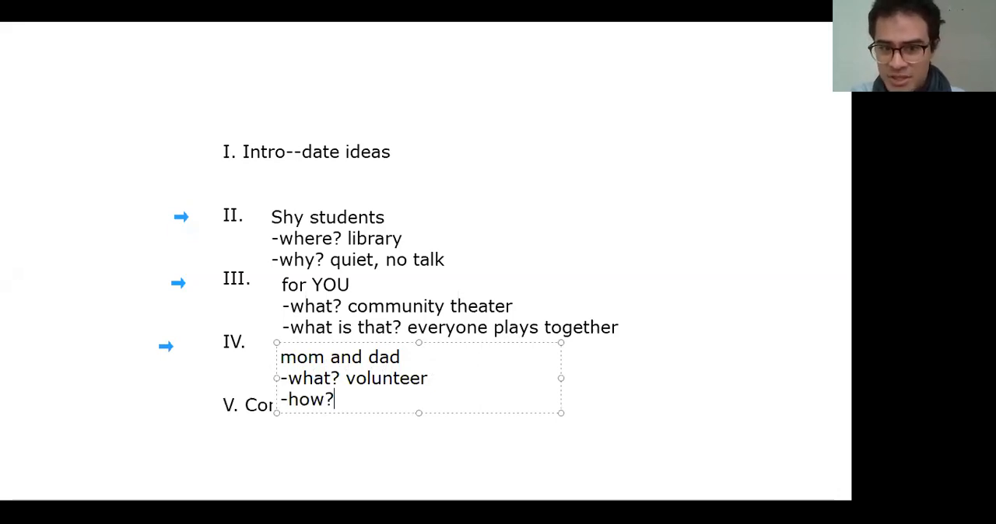
{"action": "type", "text": "read to kids or hel"}
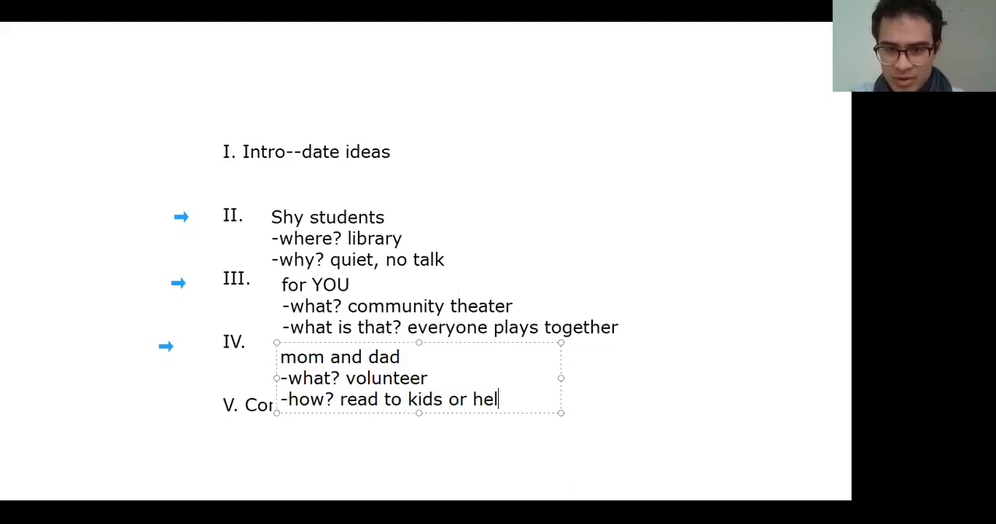
{"action": "type", "text": "p old peop"}
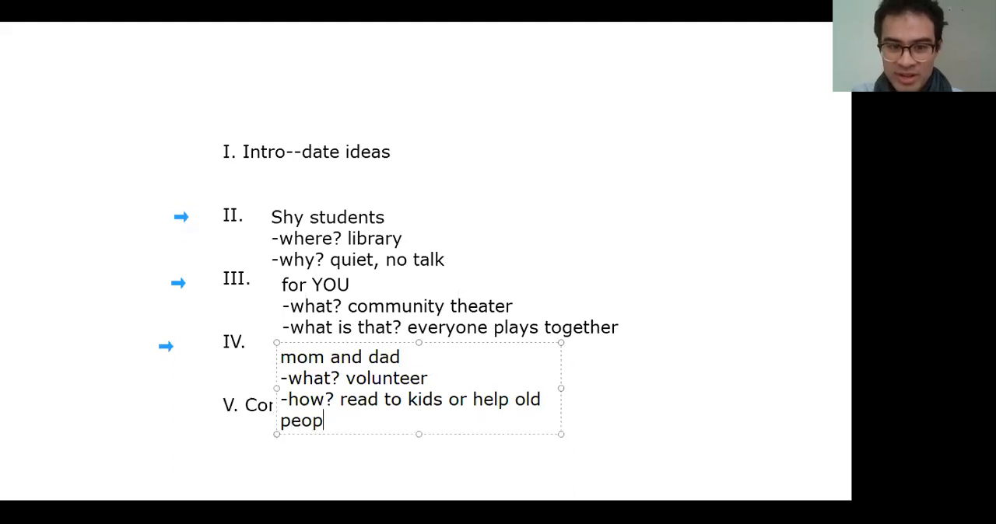
{"action": "type", "text": "le"}
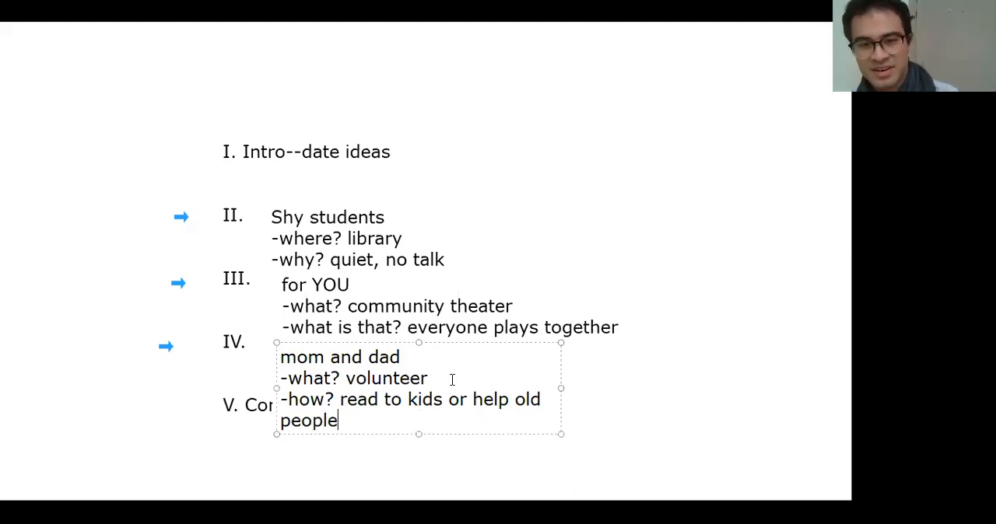
{"action": "left_click_drag", "start_coordinate": [560, 388], "coordinate": [629, 388]}
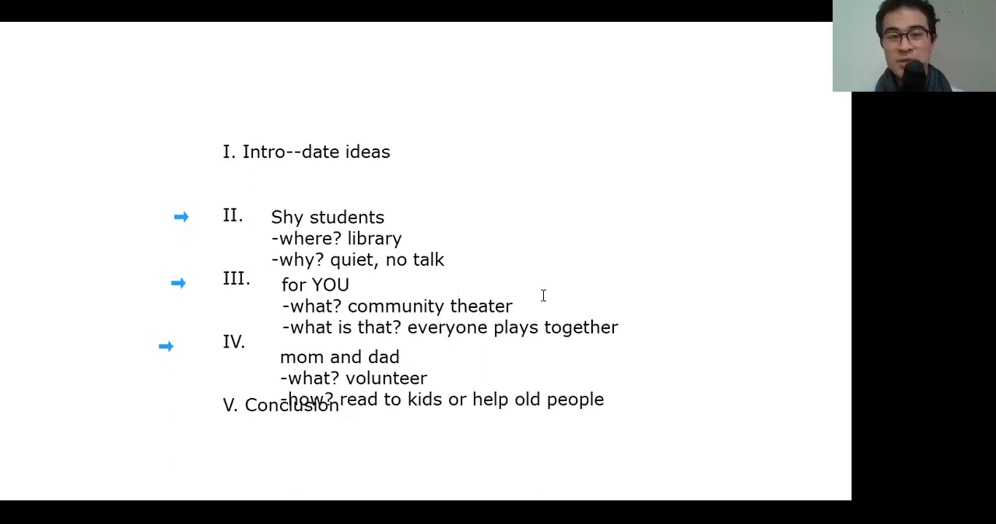
{"action": "mouse_move", "coordinate": [663, 80]}
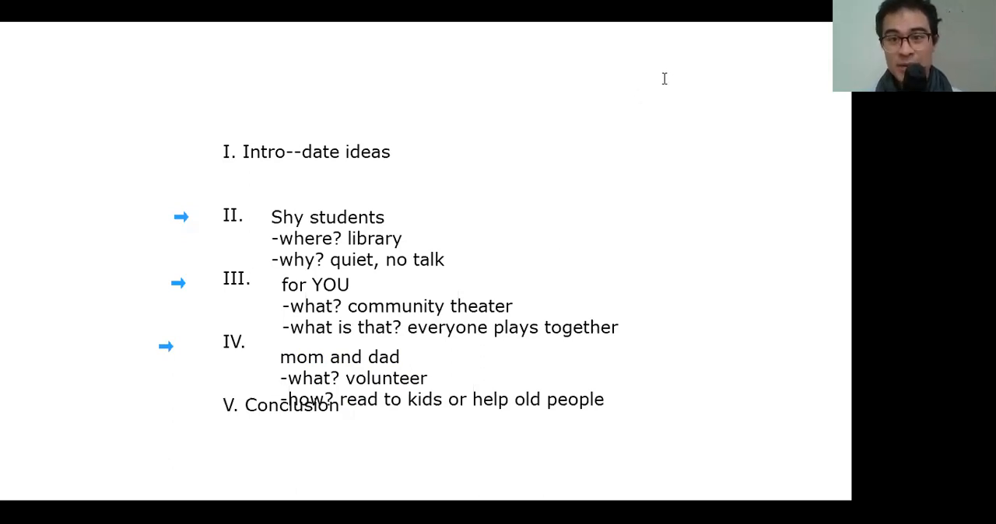